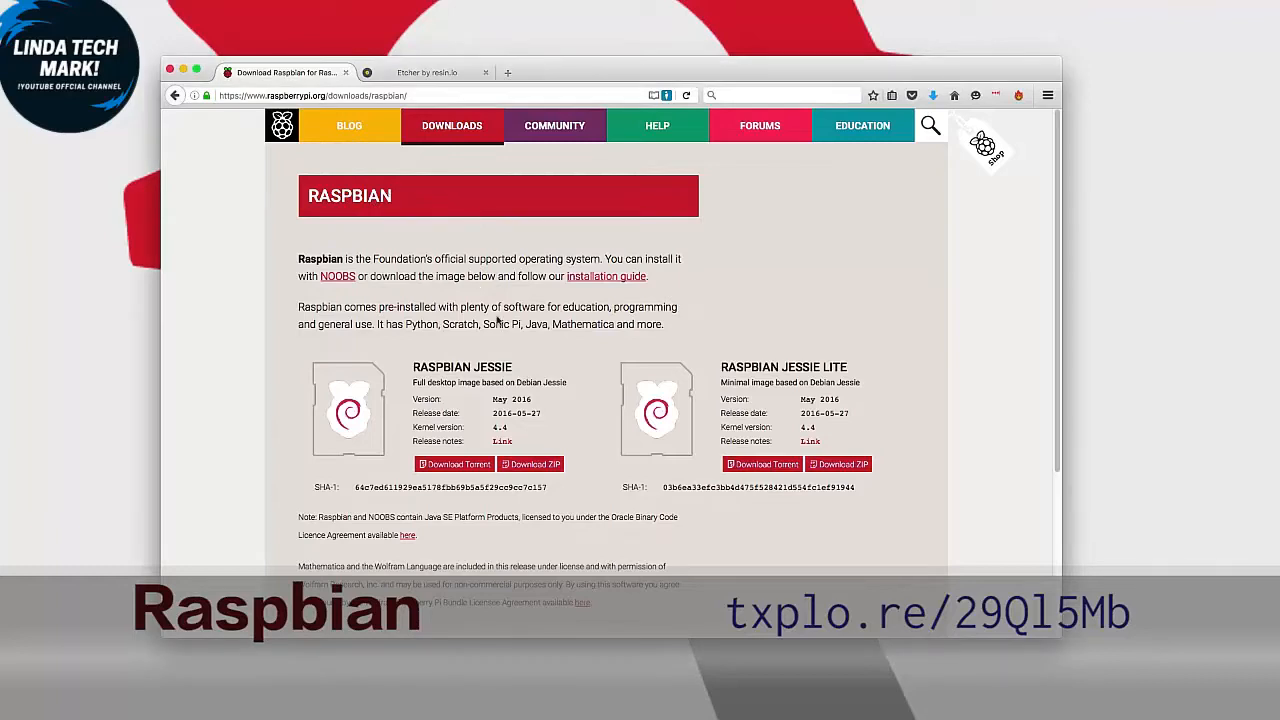
# - Start the full Raspbian Jessie ZIP download from the Raspberry Pi downloads page
pyautogui.scroll(-3)
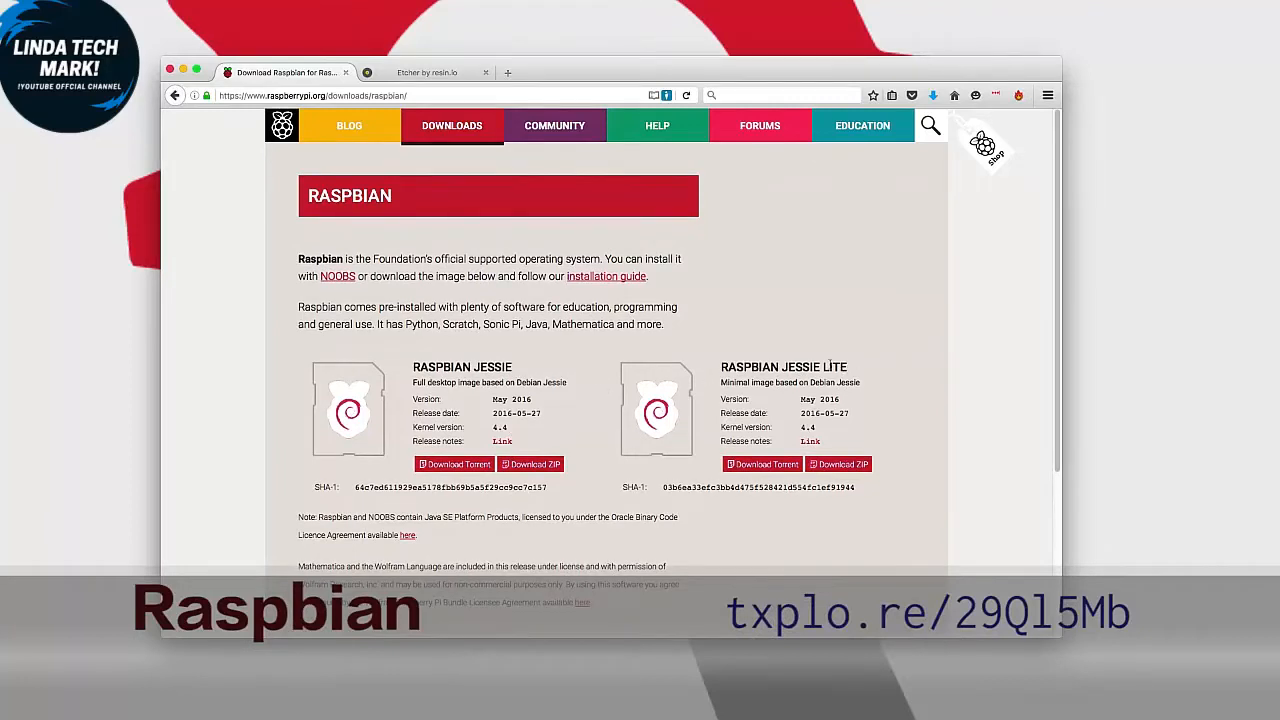
pyautogui.moveTo(680, 372)
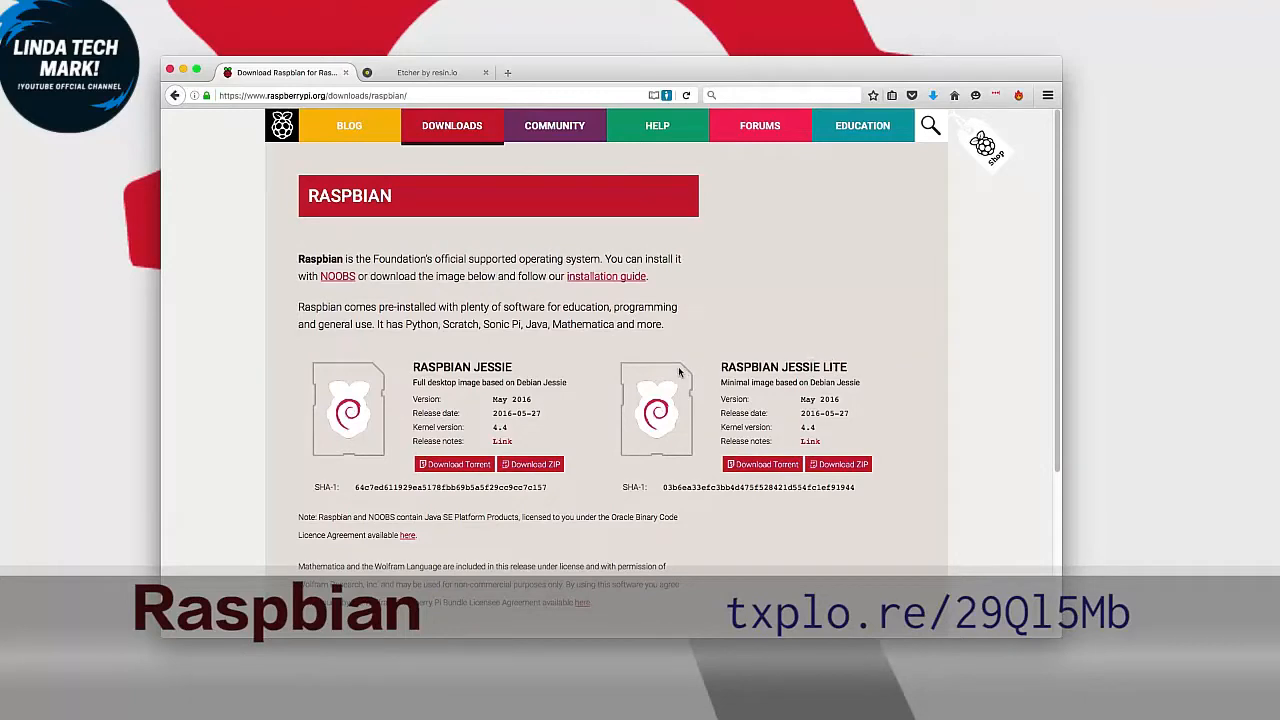
pyautogui.moveTo(412, 368)
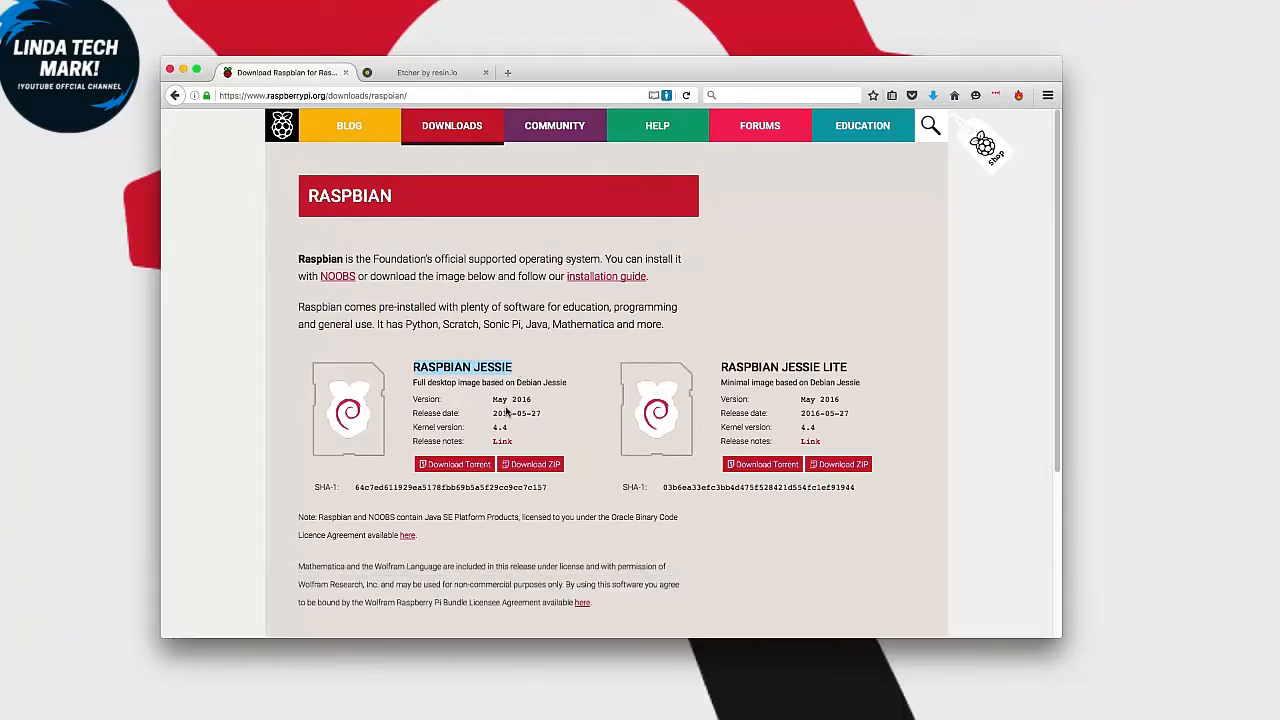
pyautogui.scroll(-3)
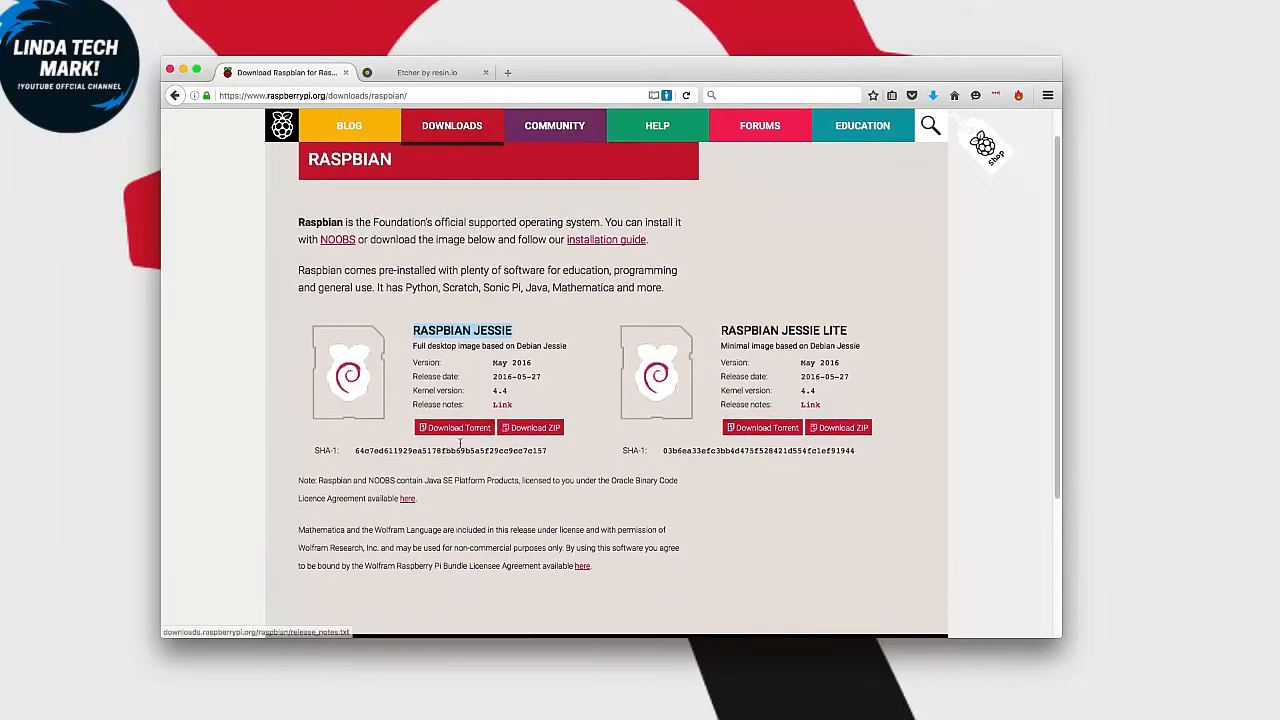
pyautogui.scroll(-3)
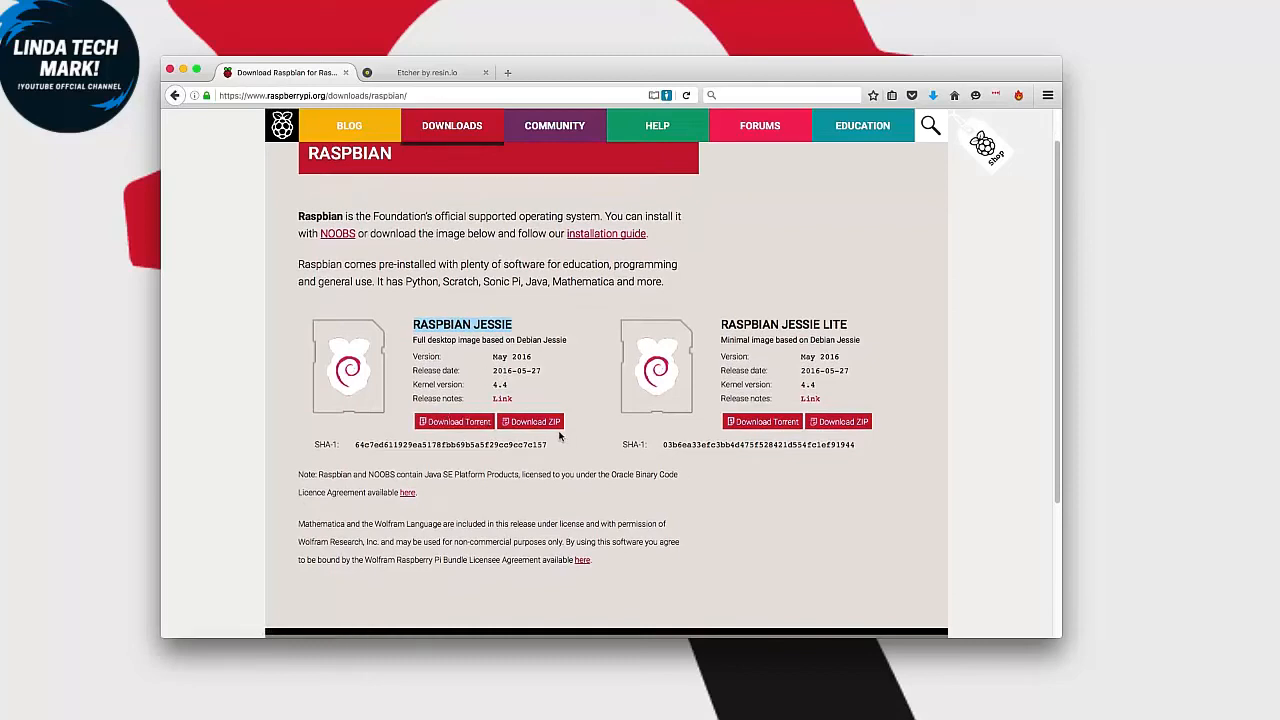
pyautogui.moveTo(544, 440)
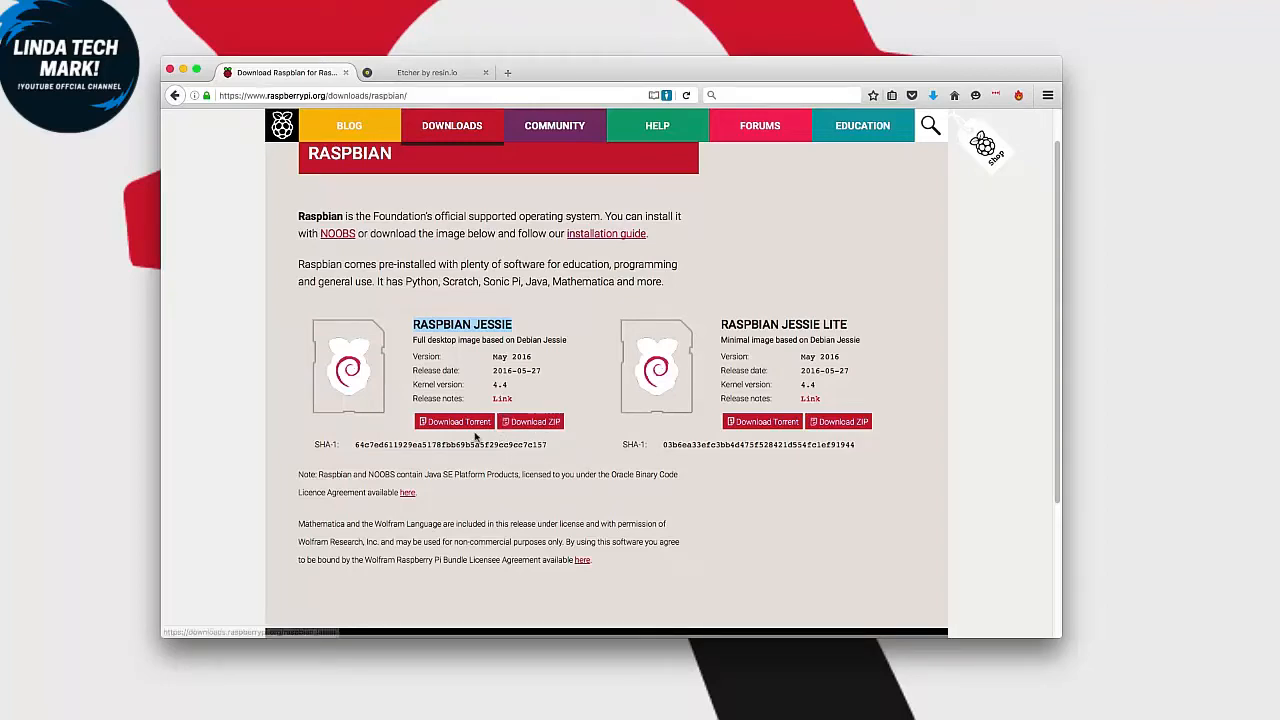
pyautogui.moveTo(454, 420)
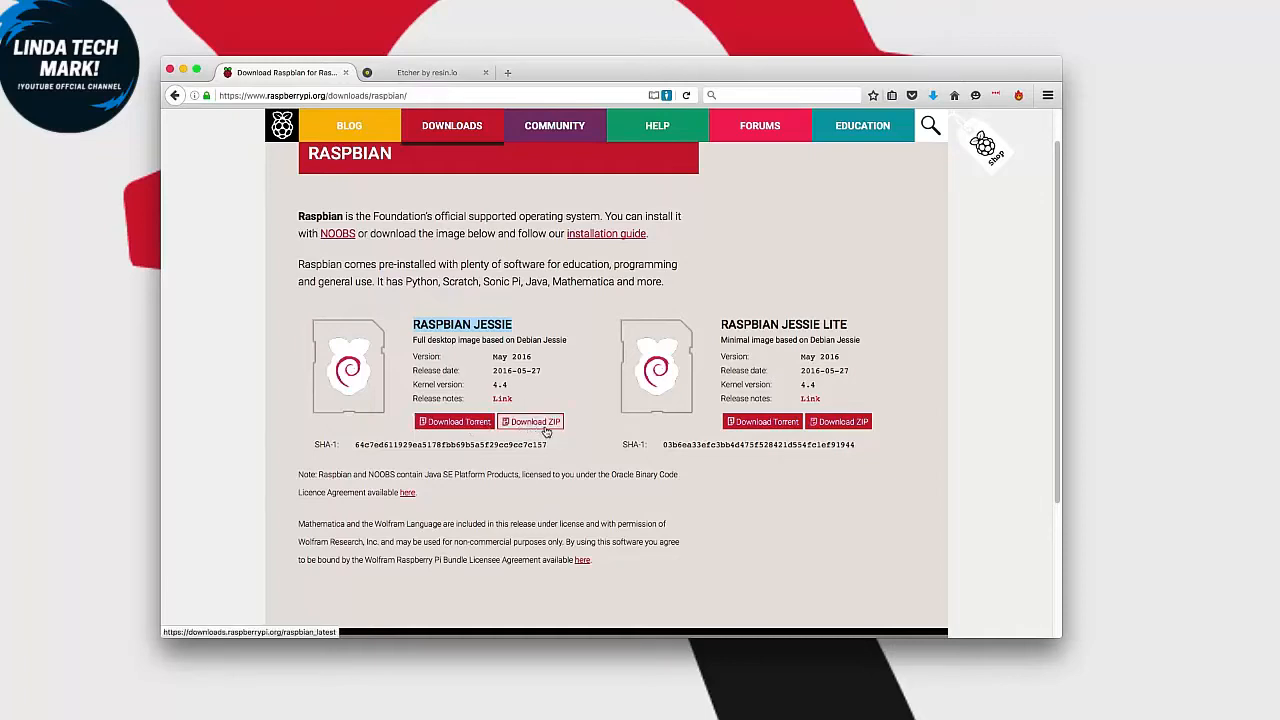
pyautogui.click(532, 420)
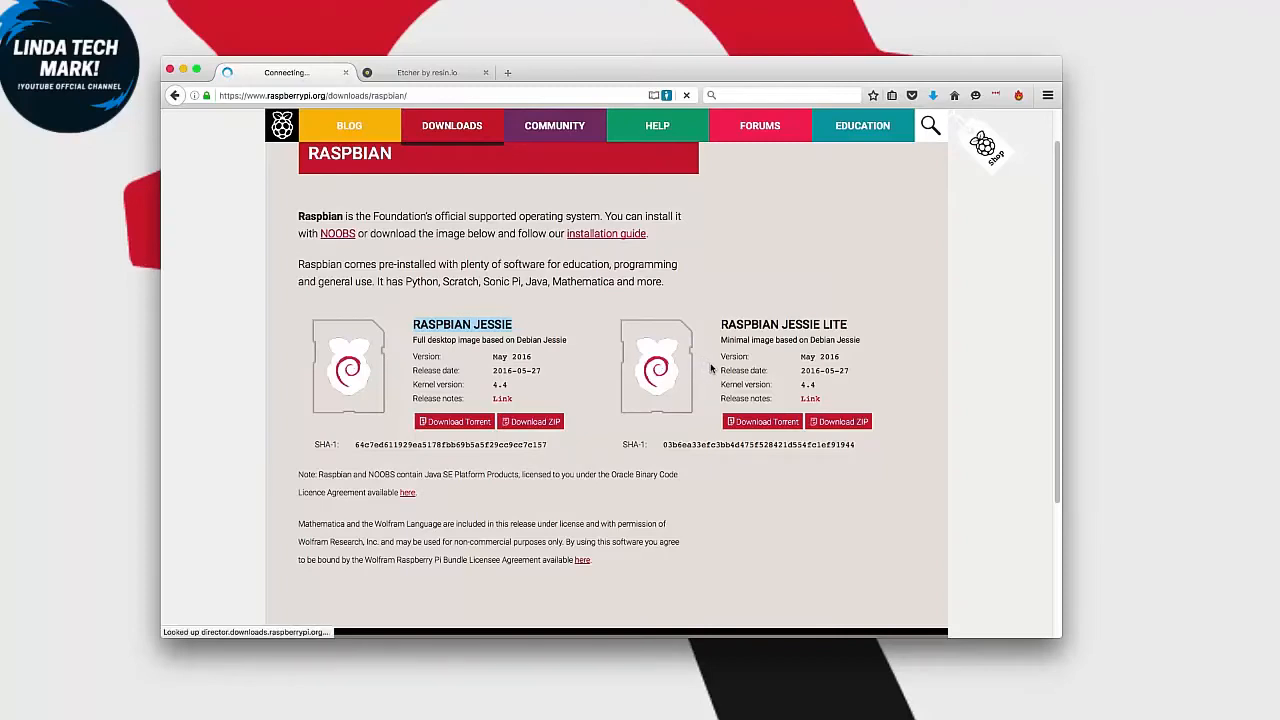
pyautogui.click(530, 420)
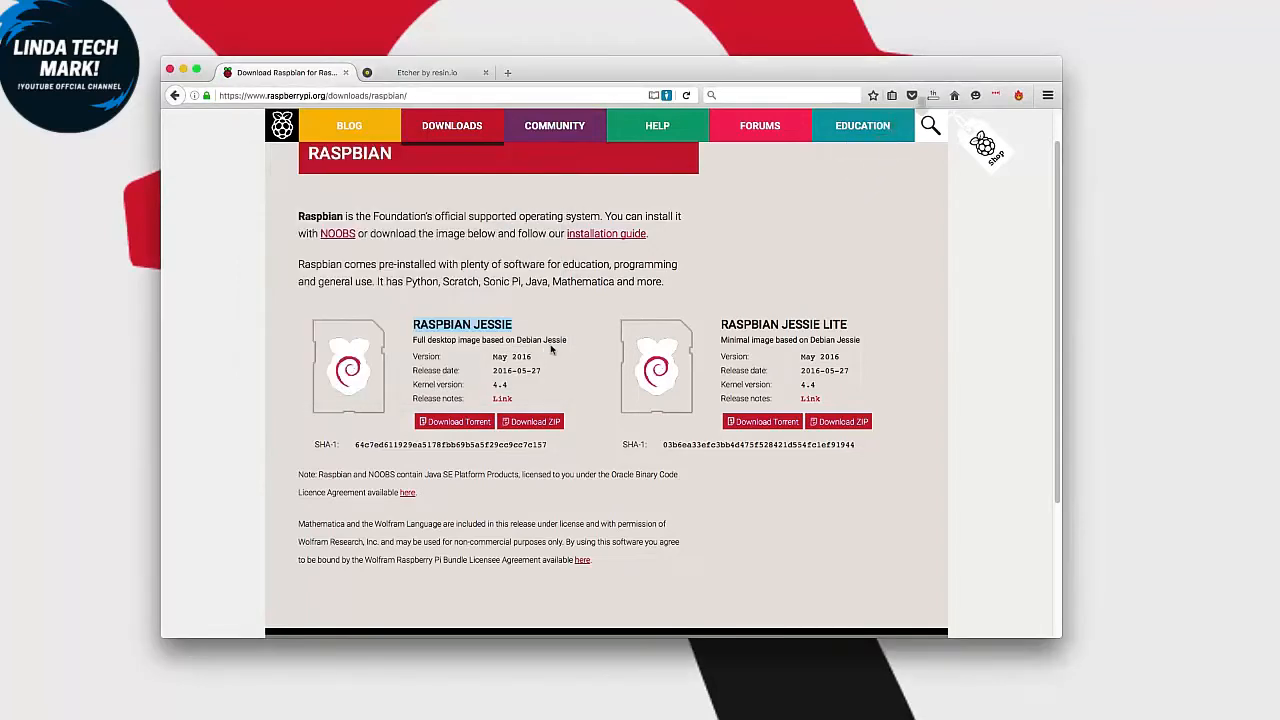
pyautogui.moveTo(716, 300)
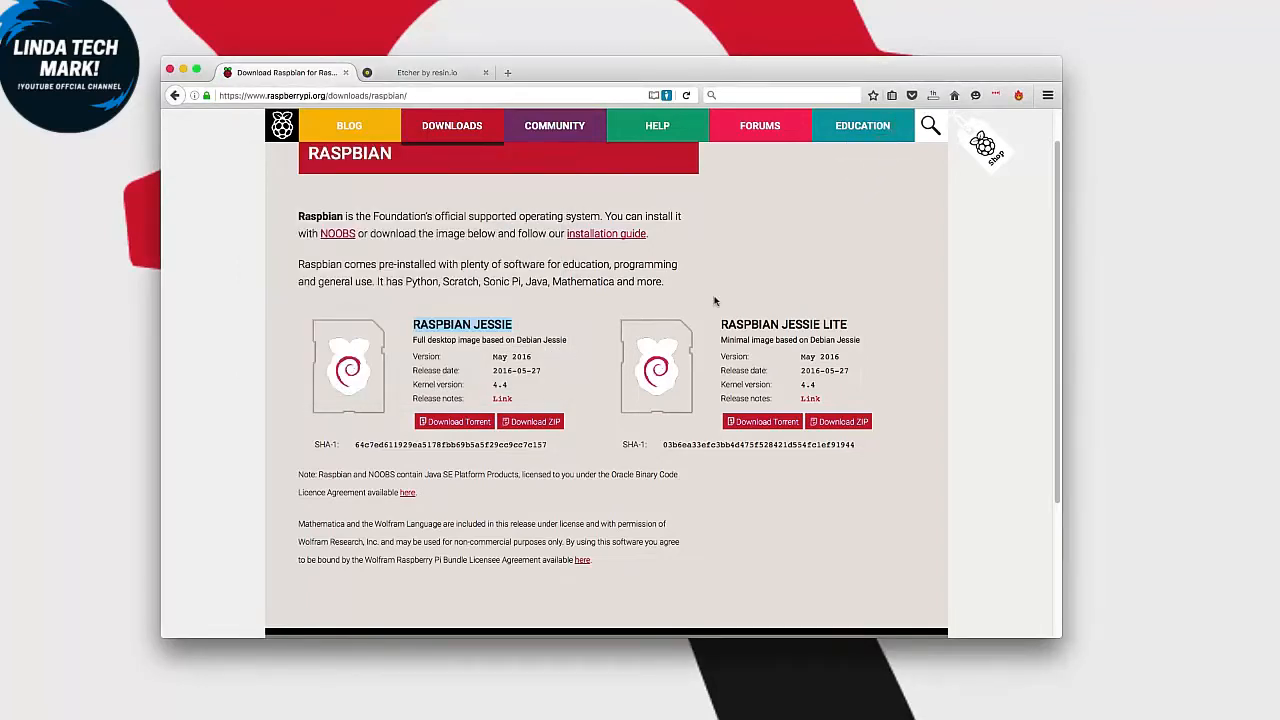
pyautogui.moveTo(752, 296)
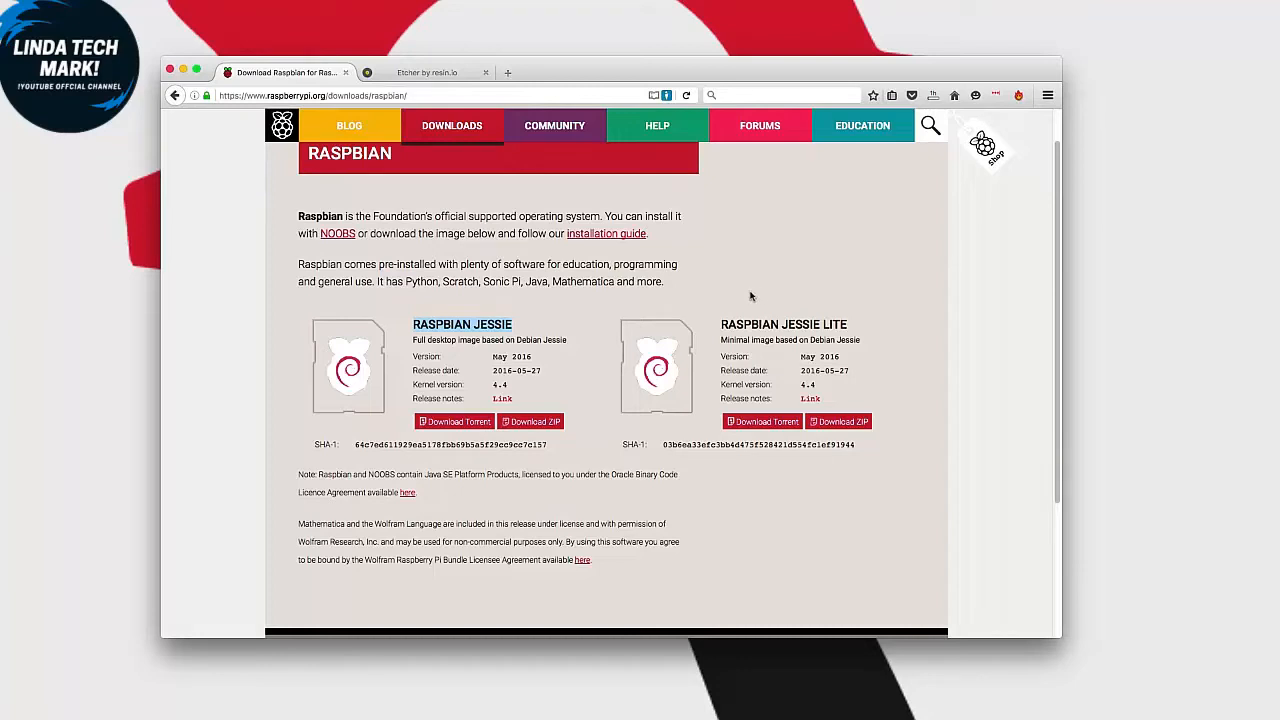
pyautogui.moveTo(620, 340)
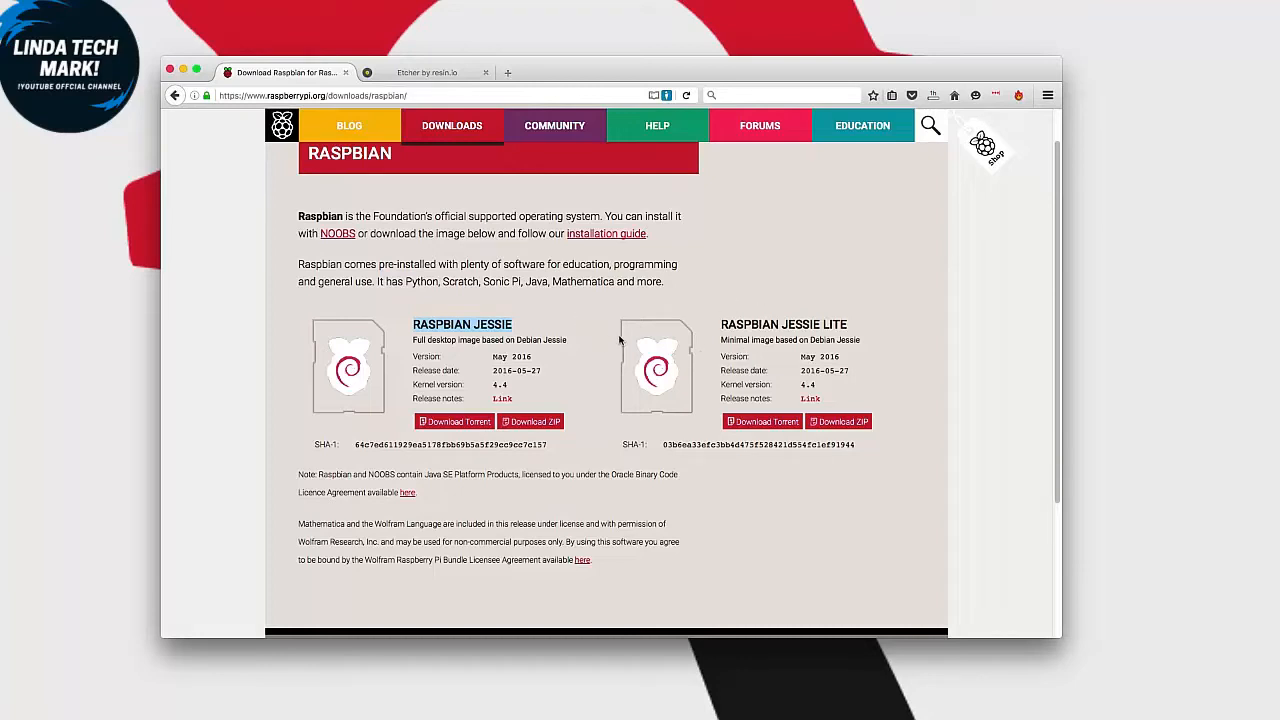
pyautogui.moveTo(620, 344)
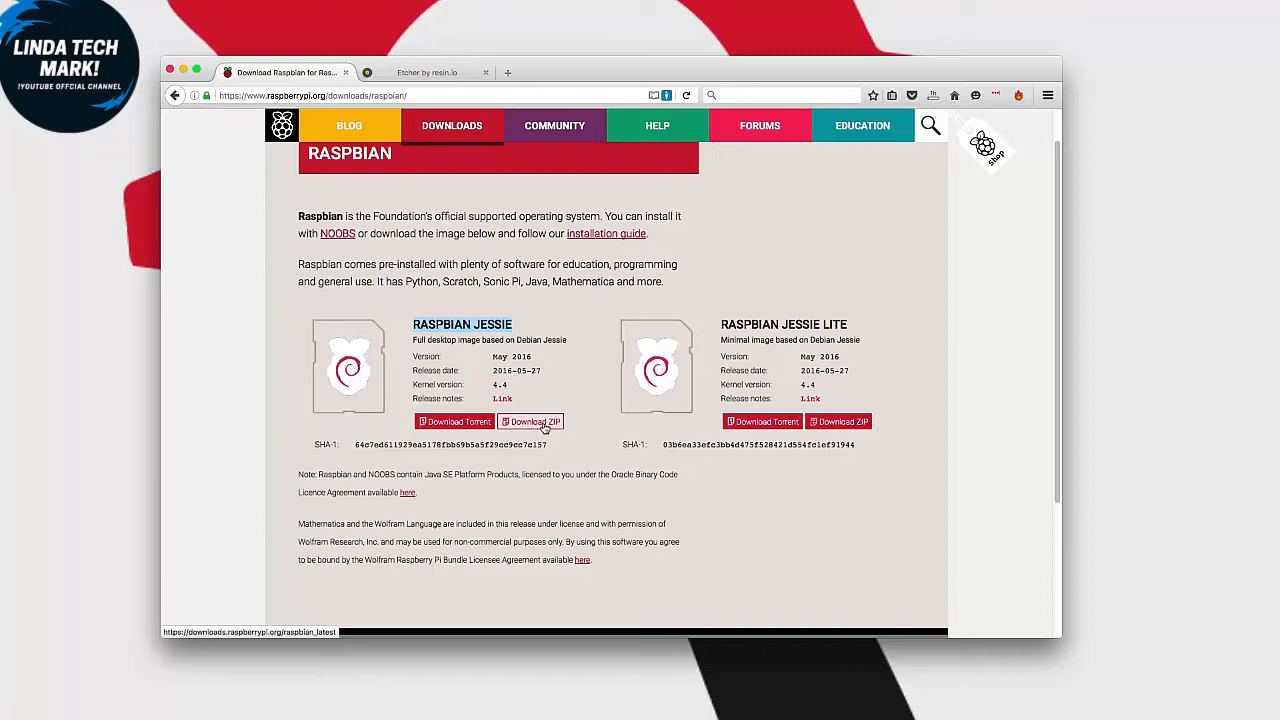
pyautogui.moveTo(544, 422)
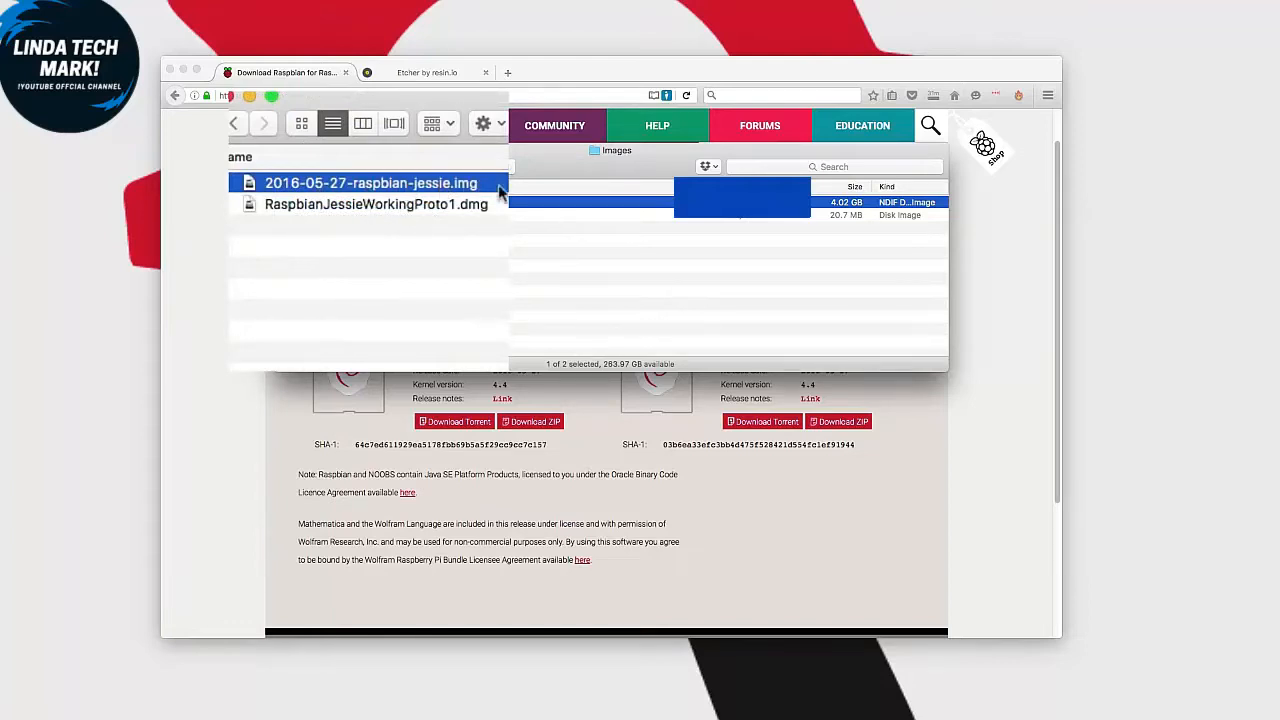
pyautogui.moveTo(856, 216)
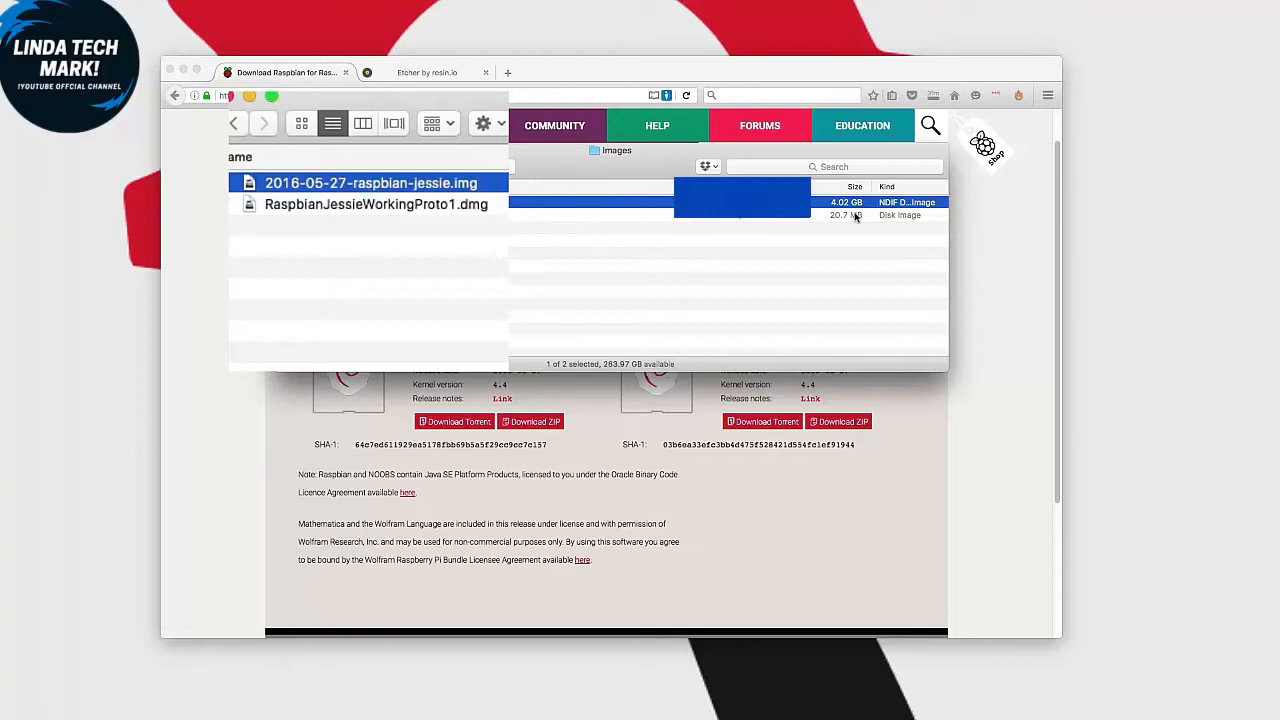
pyautogui.moveTo(448, 238)
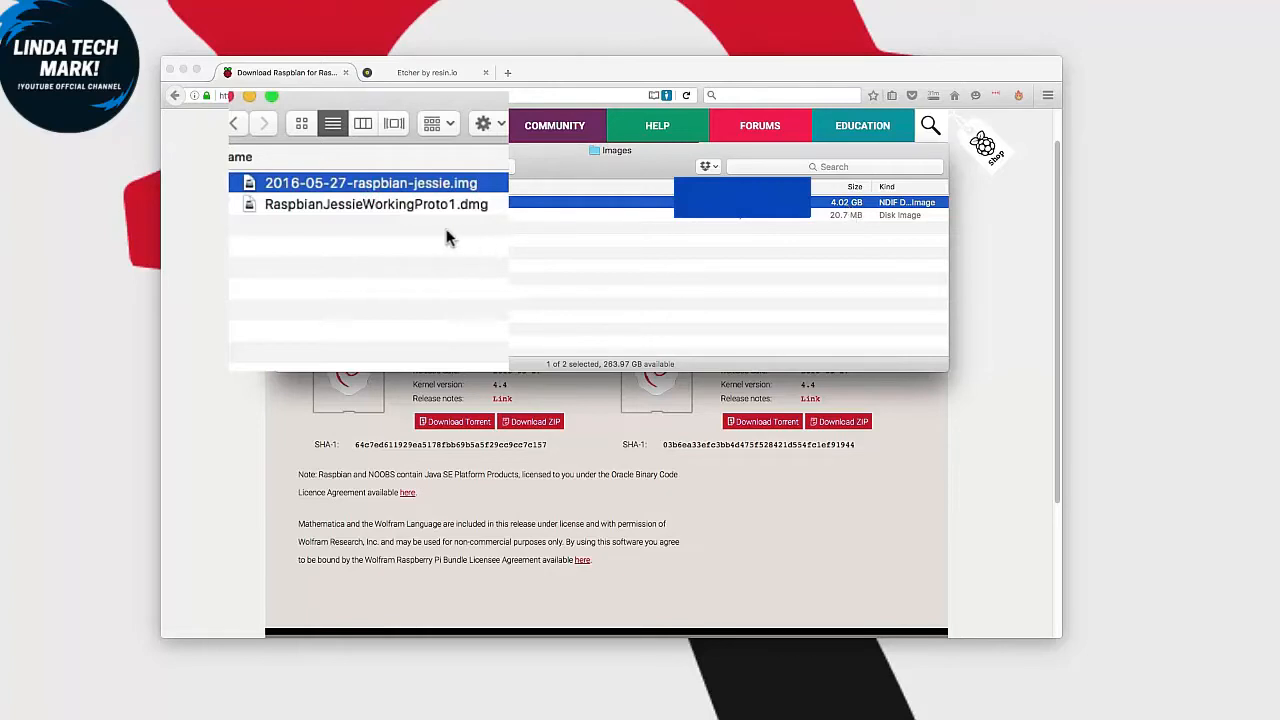
pyautogui.moveTo(444, 248)
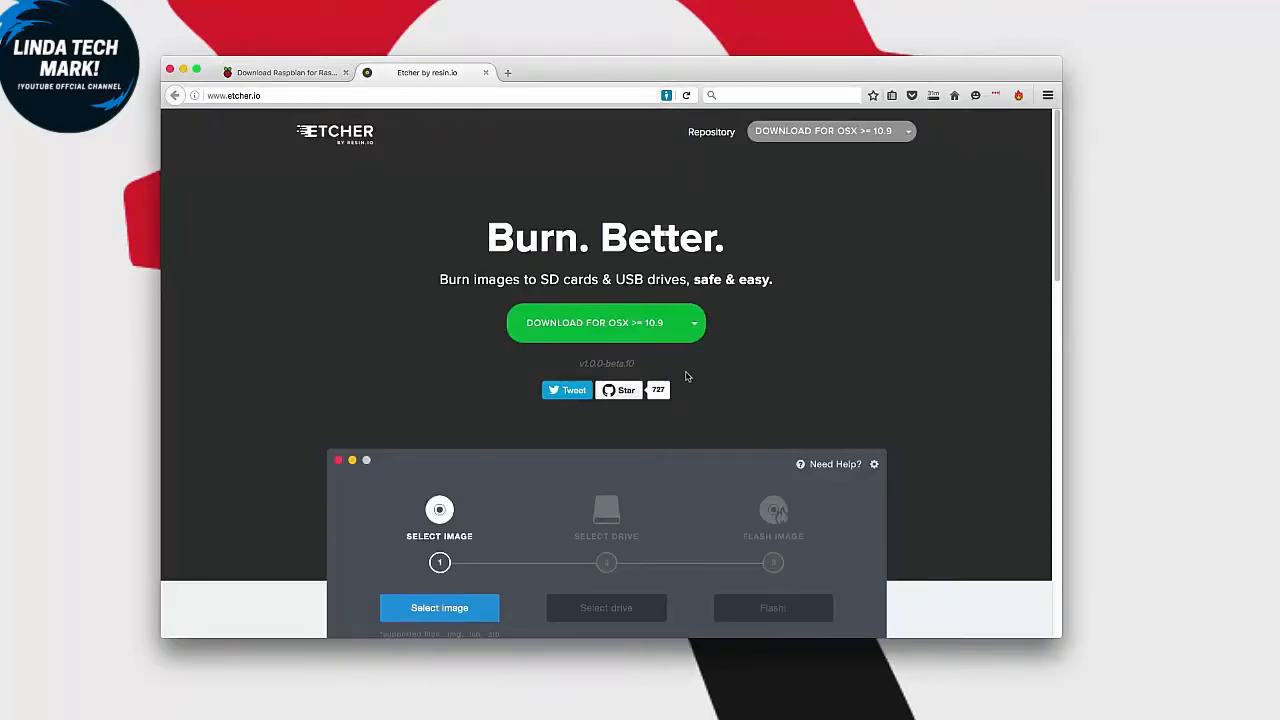
# - Switch to the etcher.io page and find the installed Etcher app via Spotlight
pyautogui.click(440, 608)
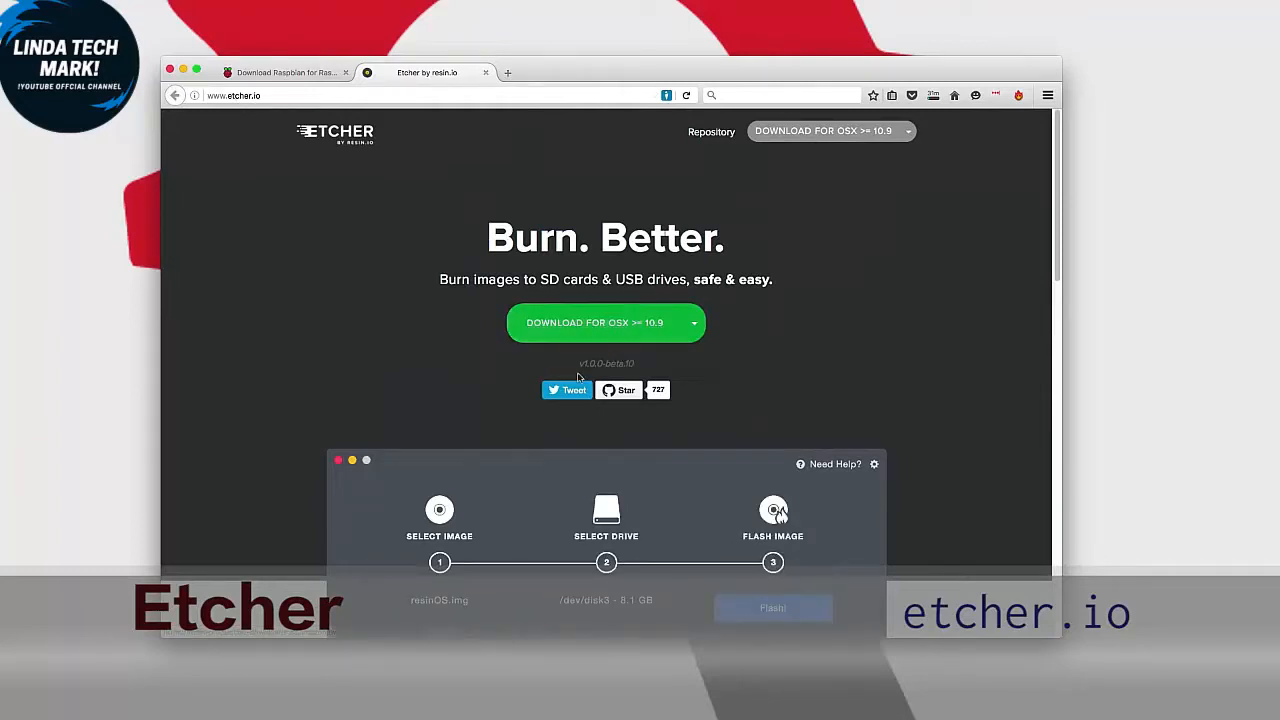
pyautogui.click(694, 322)
pyautogui.write('et')
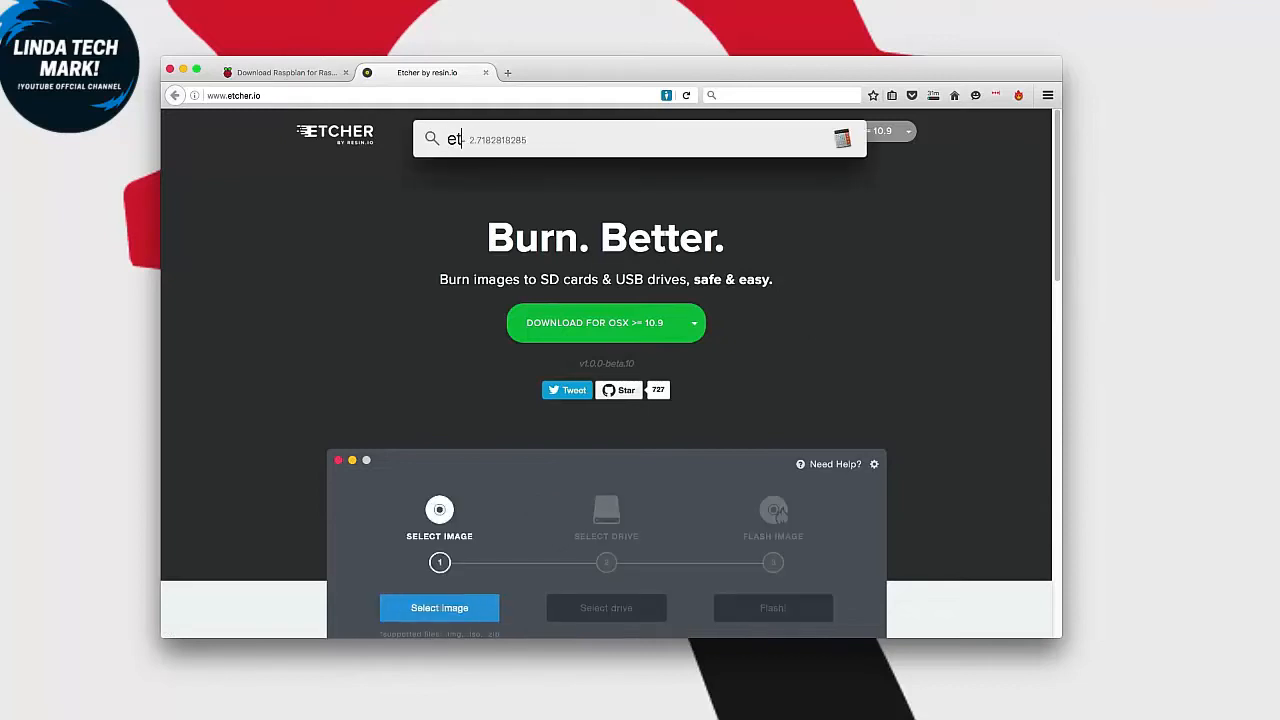
pyautogui.click(440, 608)
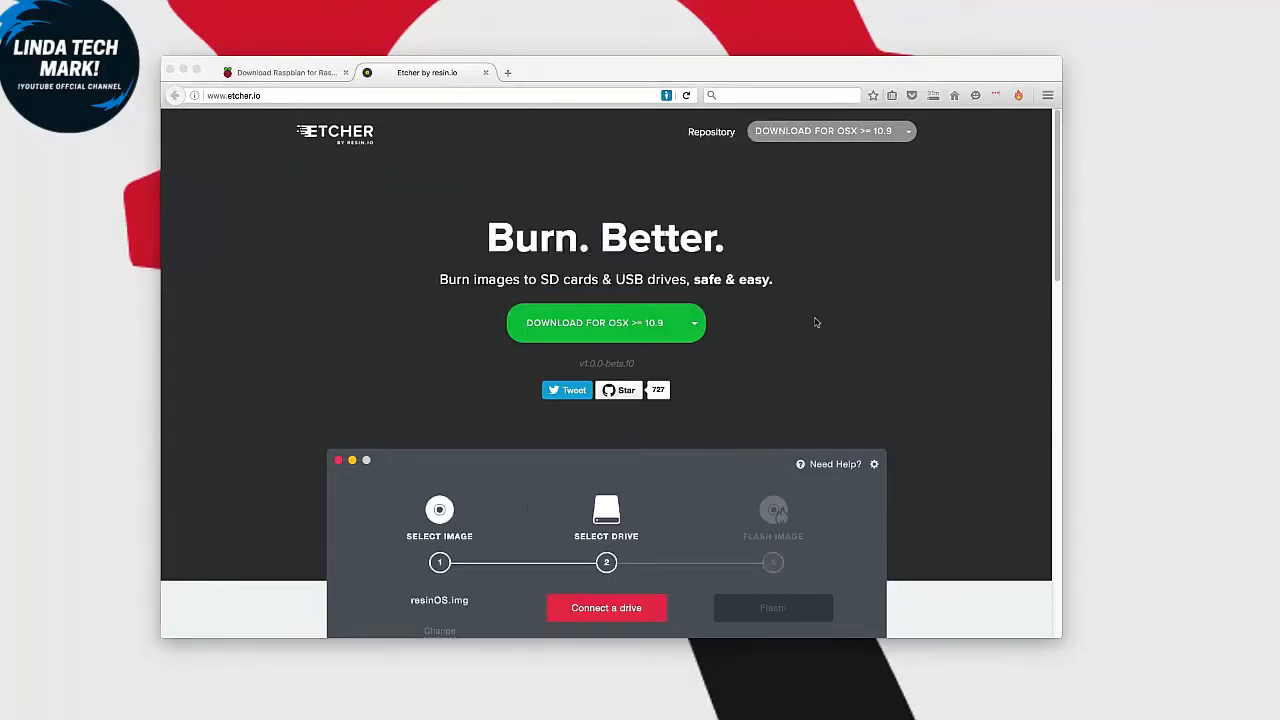
pyautogui.click(606, 608)
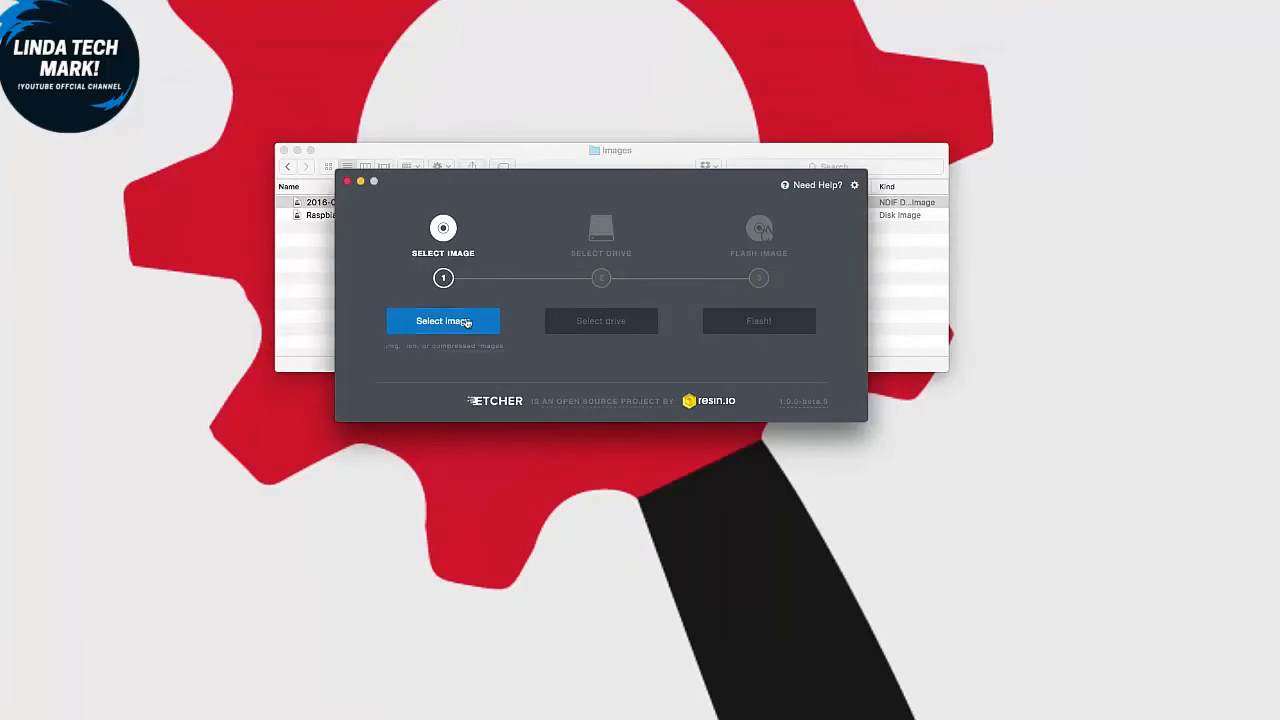
pyautogui.moveTo(636, 310)
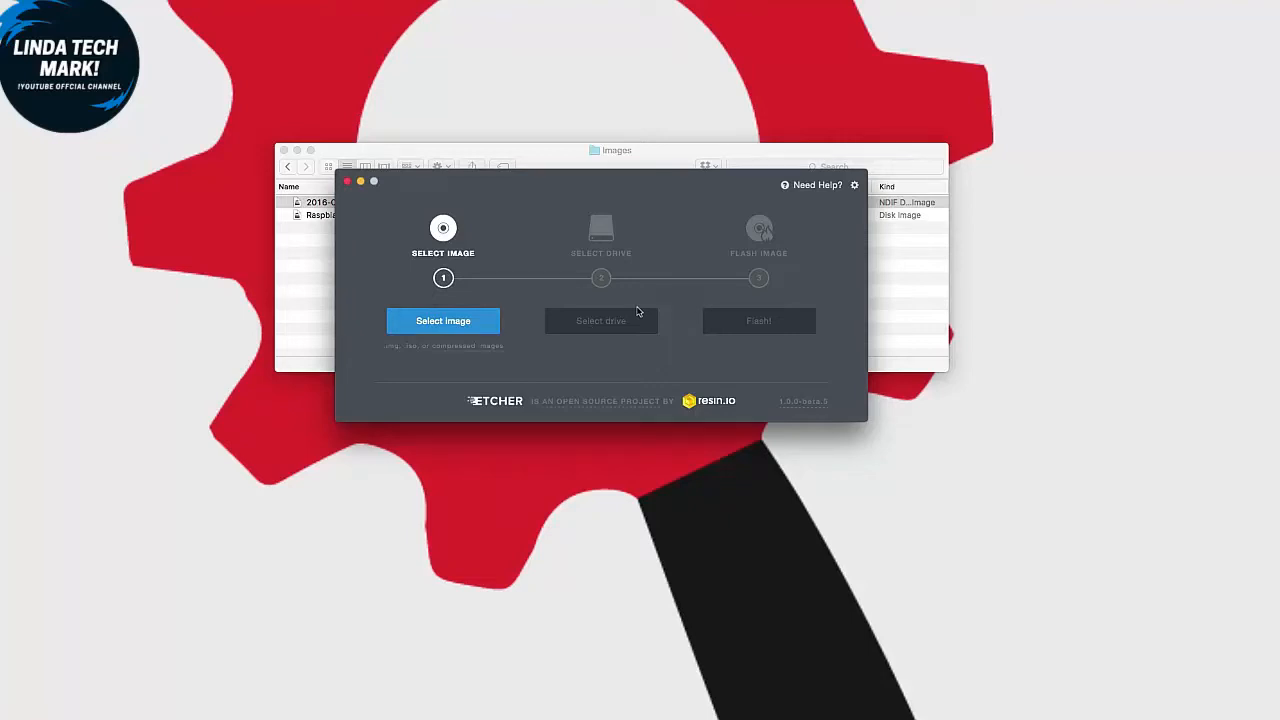
pyautogui.moveTo(532, 332)
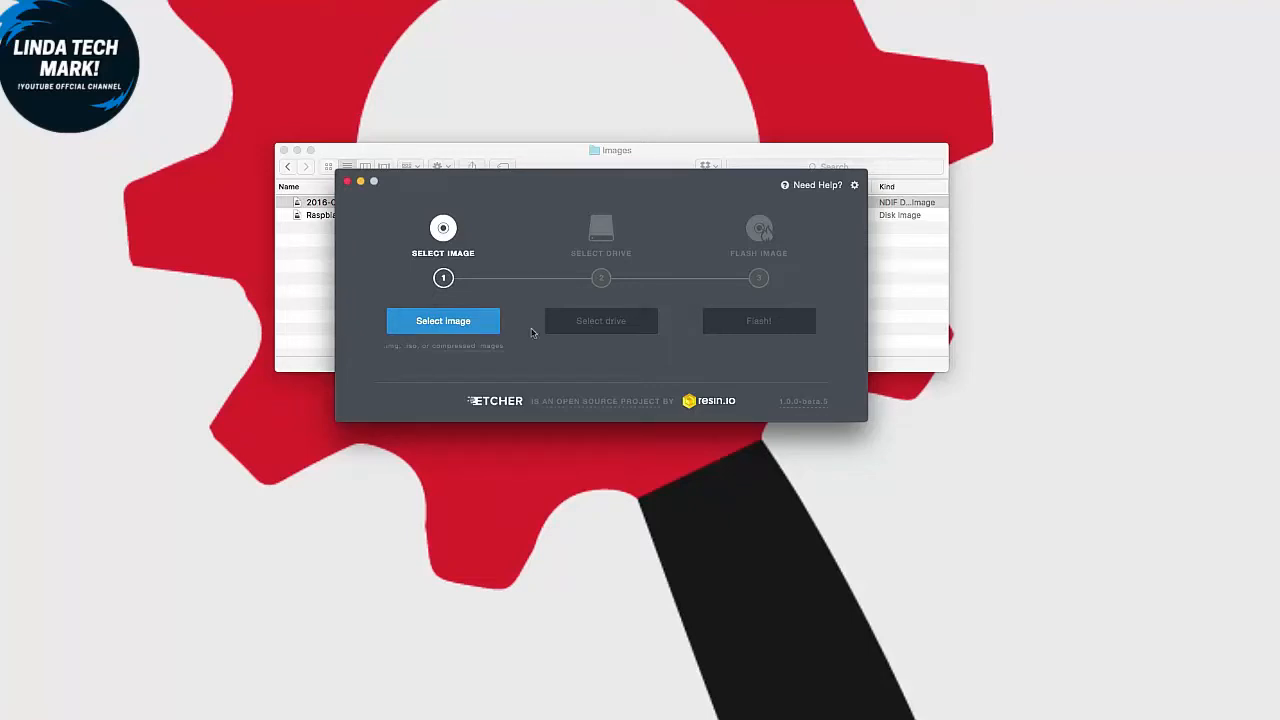
pyautogui.moveTo(564, 320)
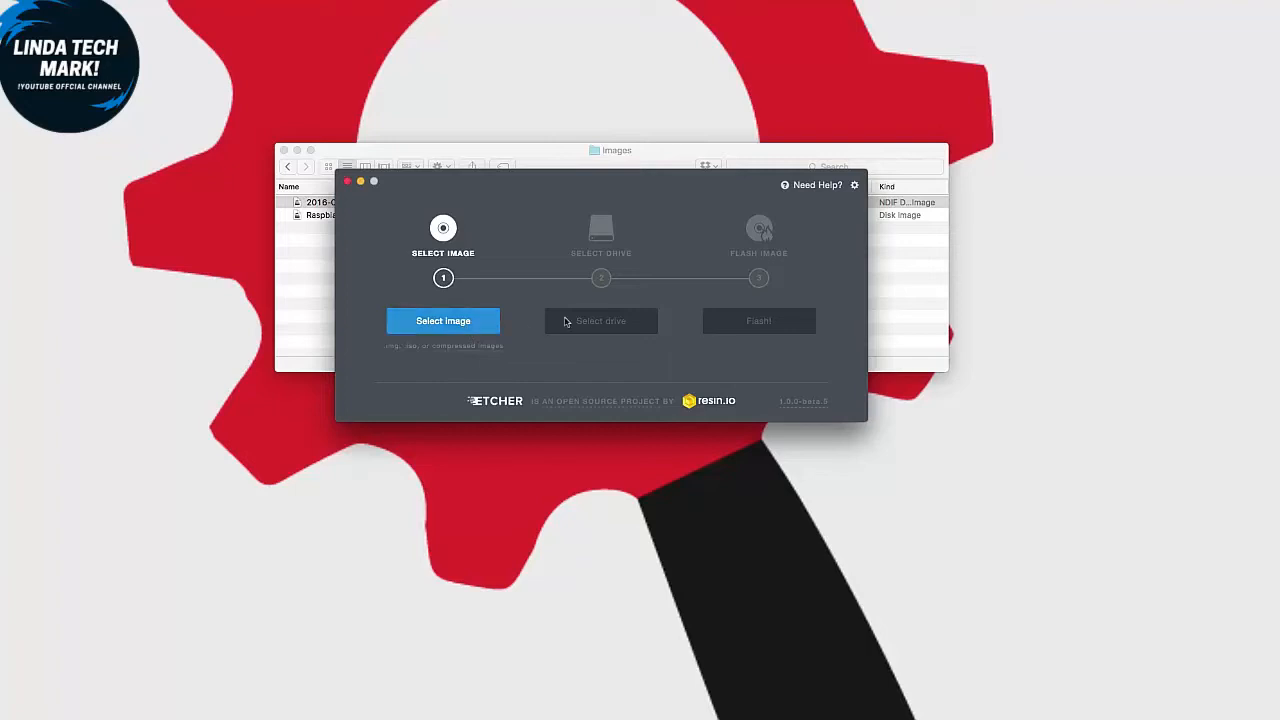
pyautogui.moveTo(604, 330)
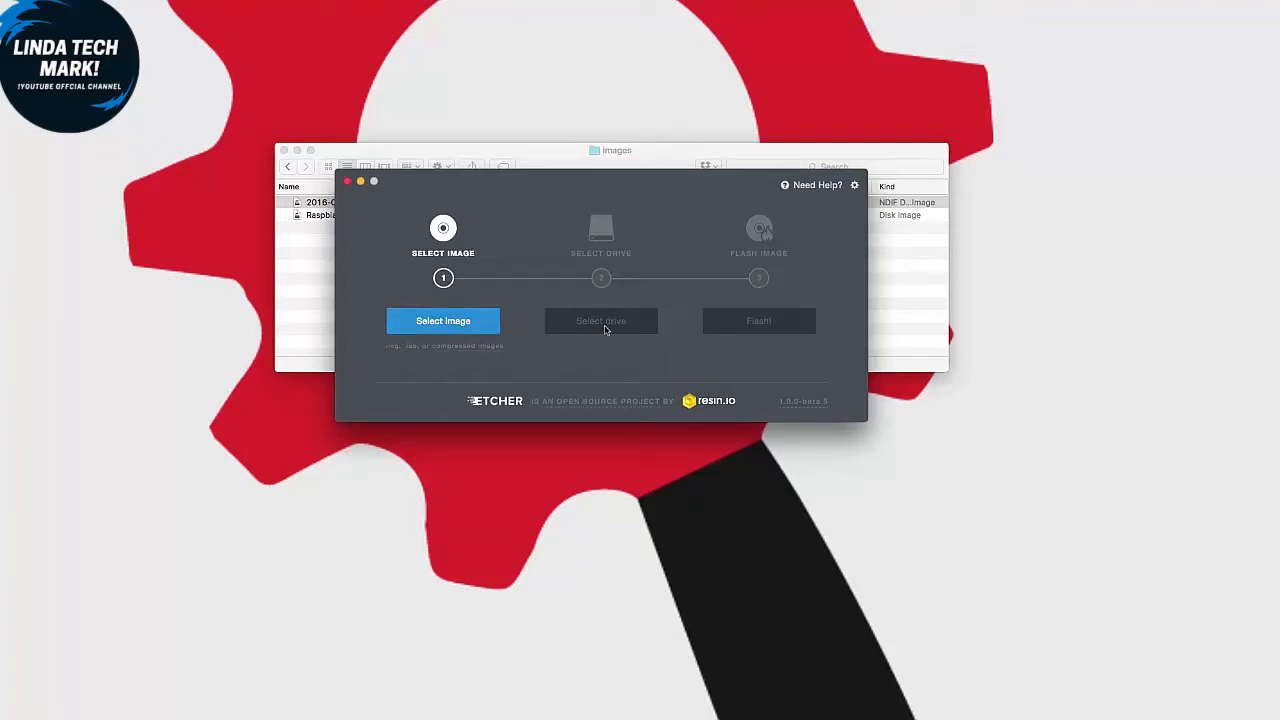
pyautogui.moveTo(764, 332)
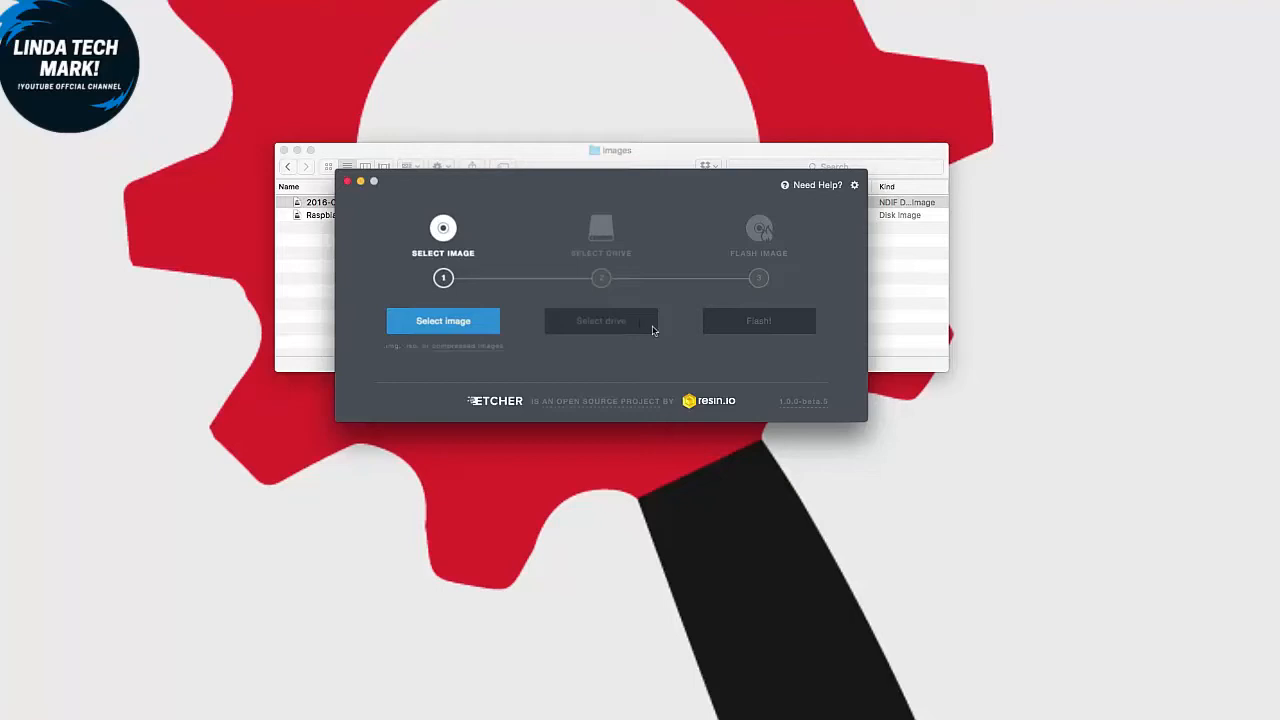
# - Select 2016-05-27-raspbian-jessie.img for the 31.9 GB card and start the flash
pyautogui.click(442, 320)
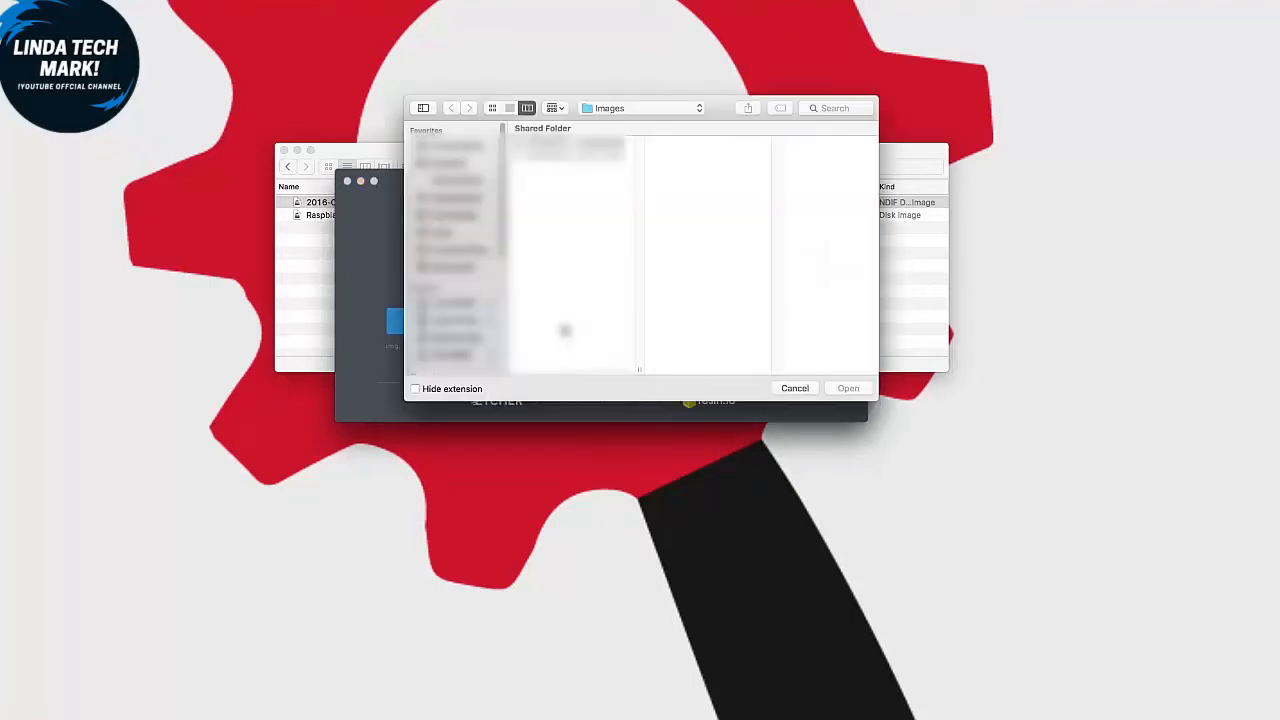
pyautogui.click(848, 388)
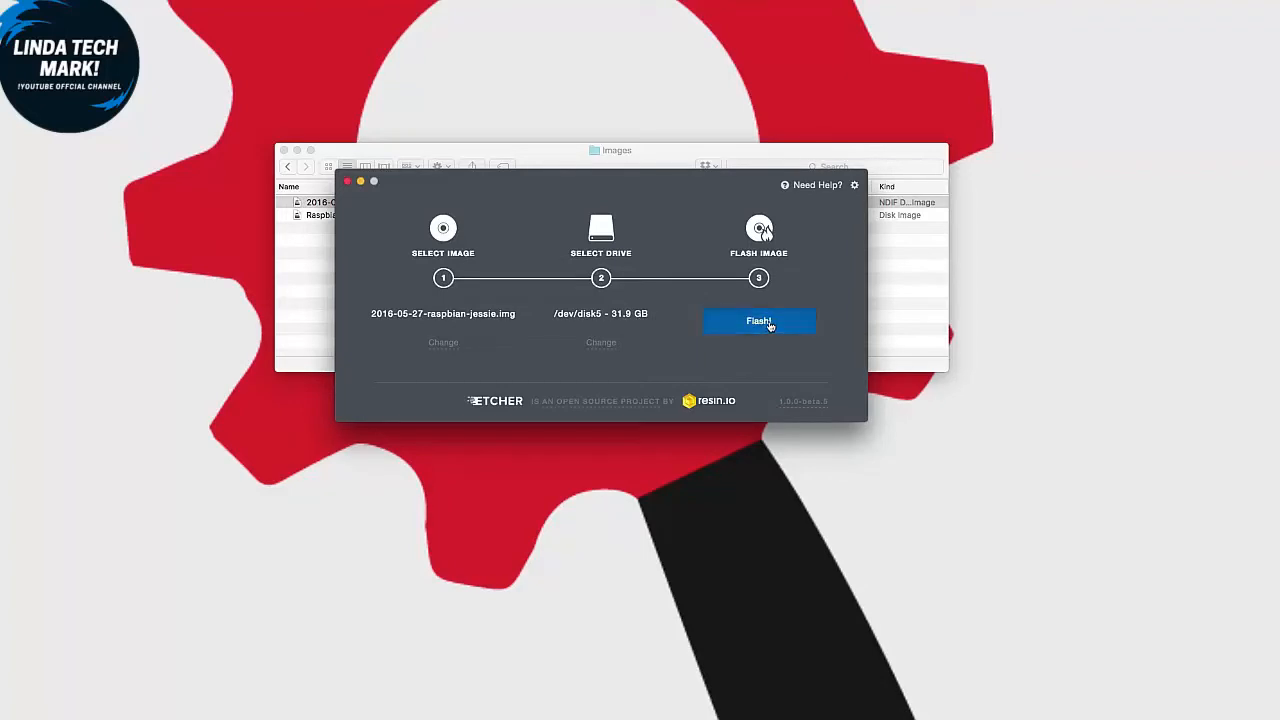
pyautogui.click(760, 320)
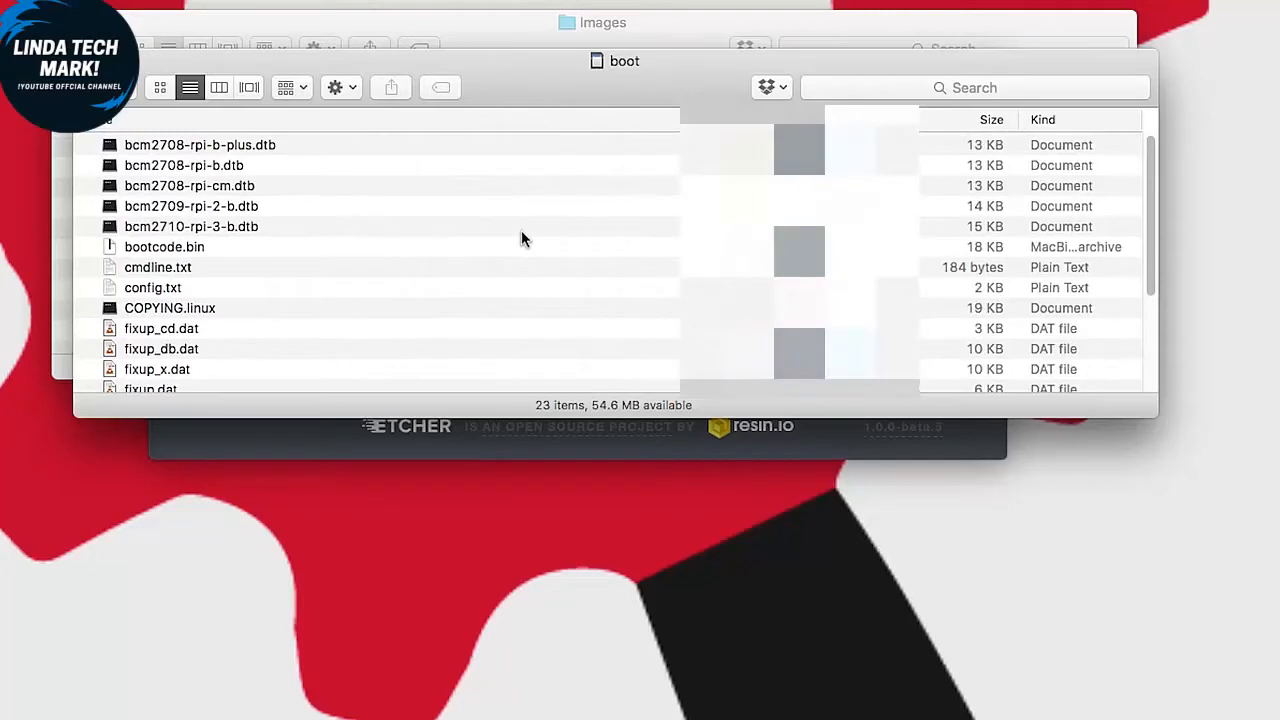
# - Scroll through the boot volume's 23 files, including config.txt and cmdline.txt
pyautogui.scroll(-3)
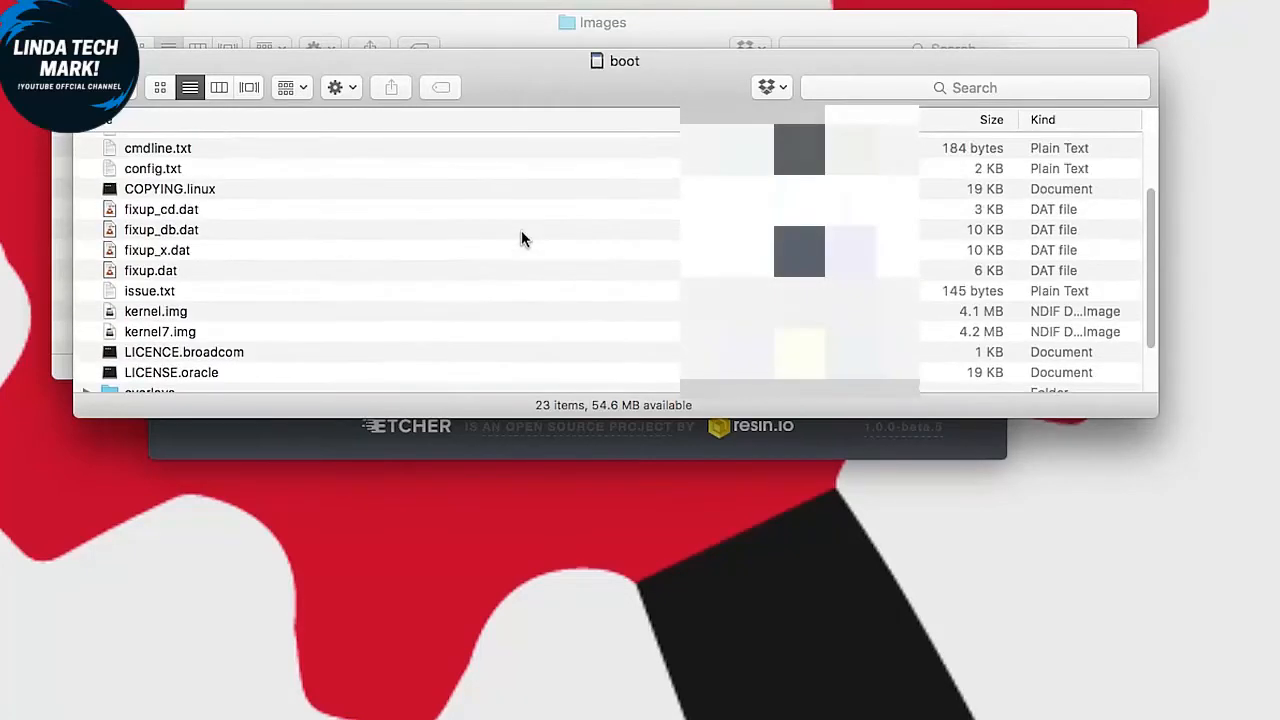
pyautogui.scroll(-3)
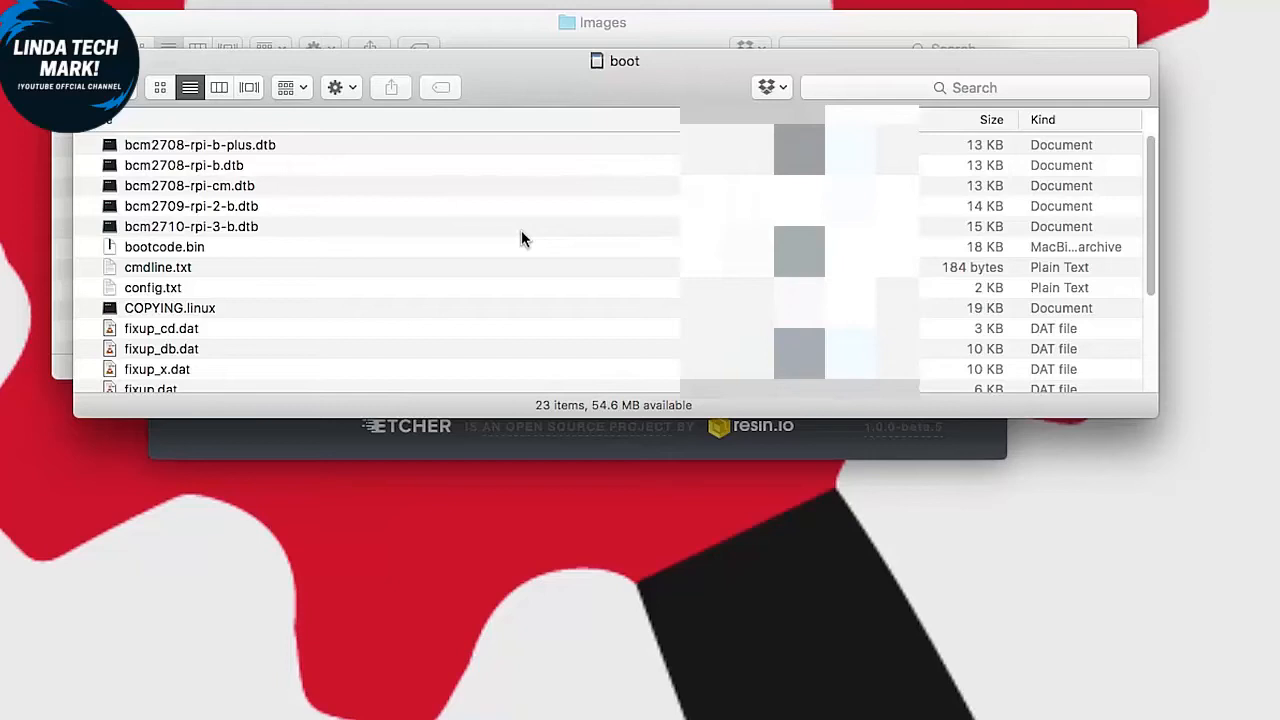
pyautogui.scroll(-3)
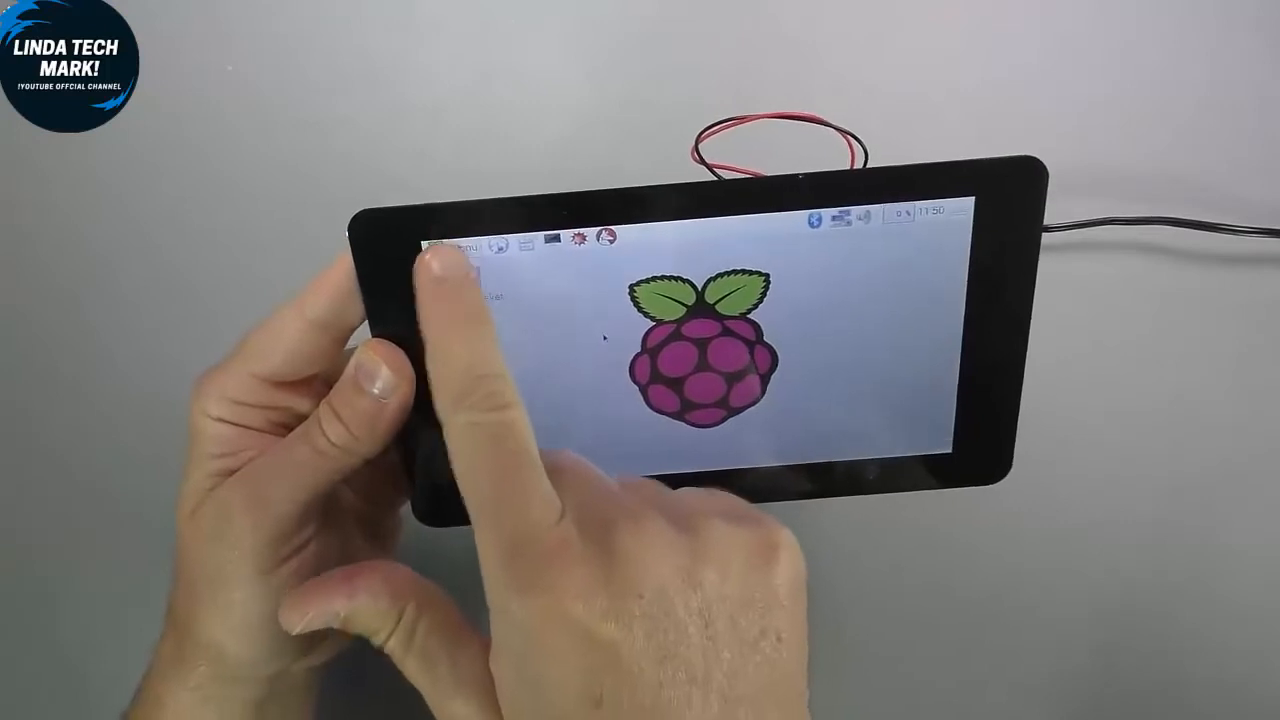
# - Launch the web browser from the Menu's Internet category on the touchscreen
pyautogui.click(452, 216)
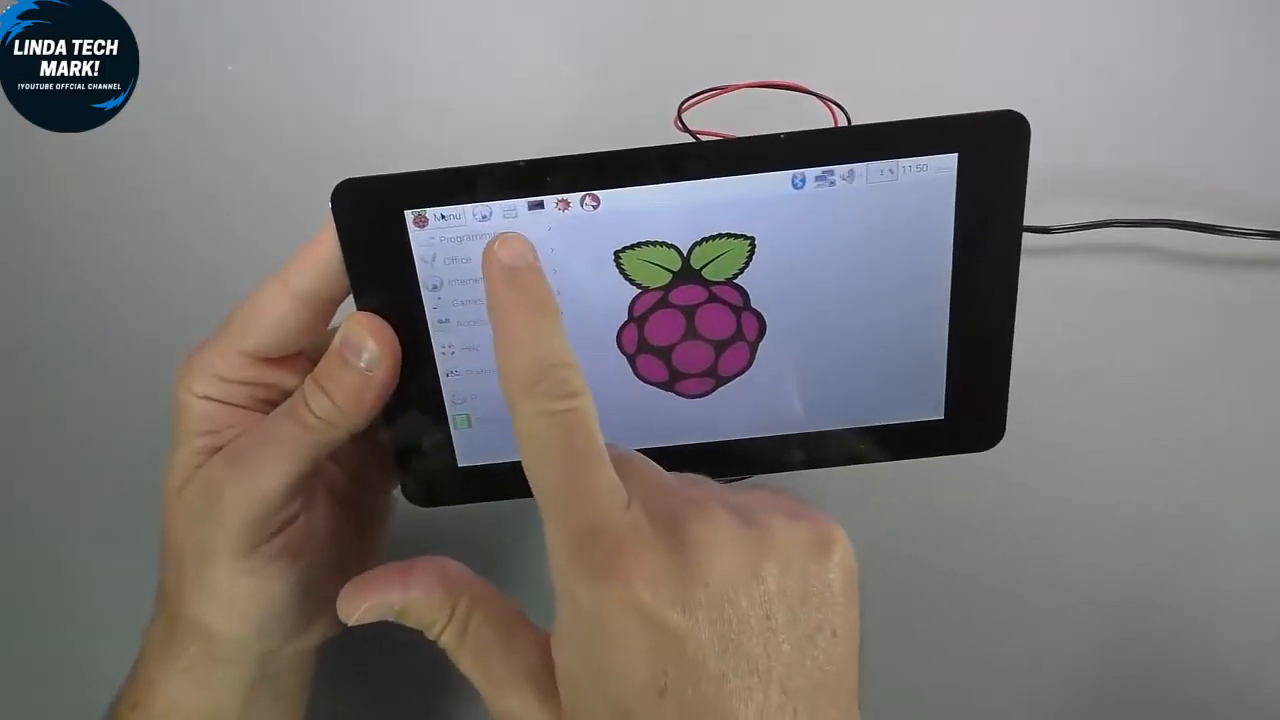
pyautogui.click(480, 240)
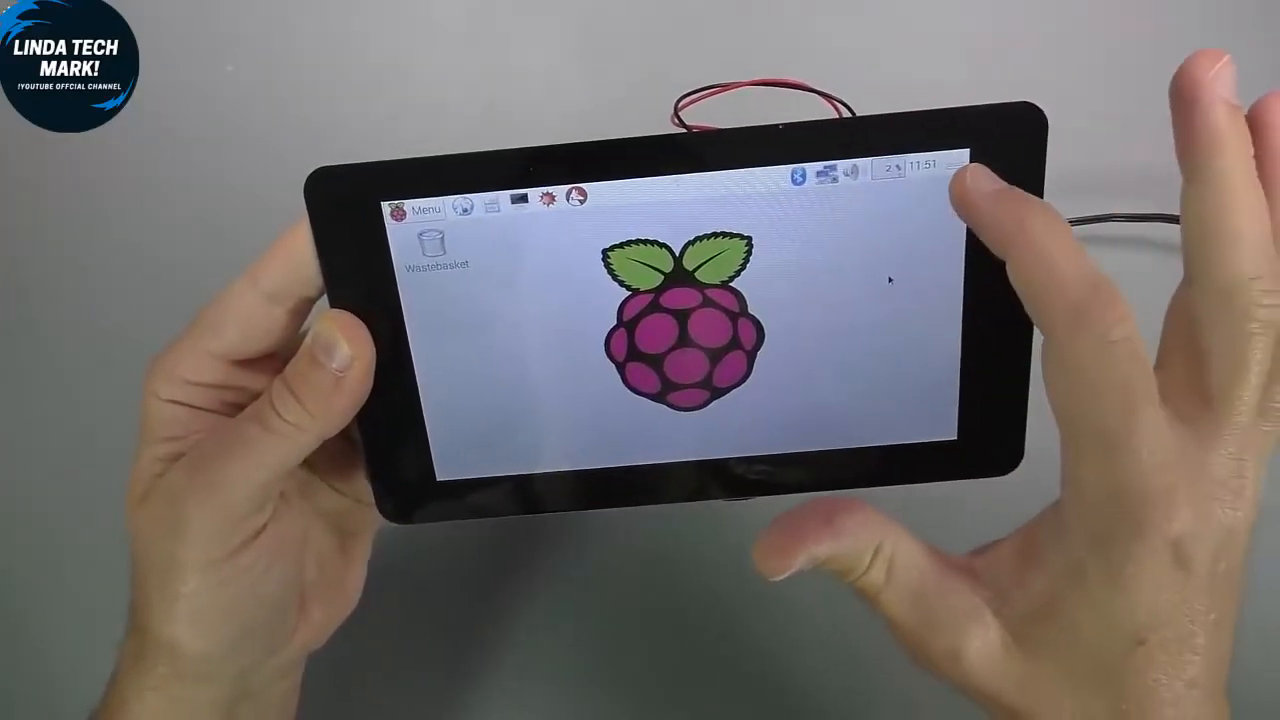
pyautogui.click(424, 208)
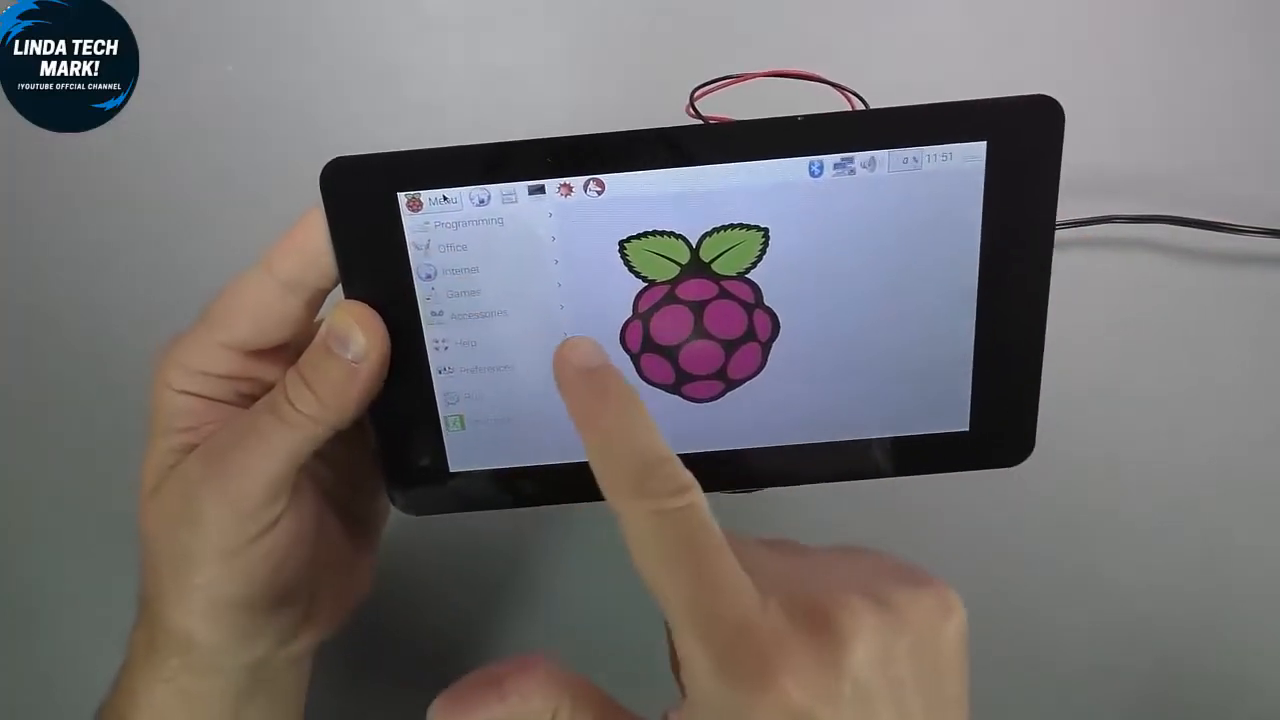
pyautogui.click(460, 268)
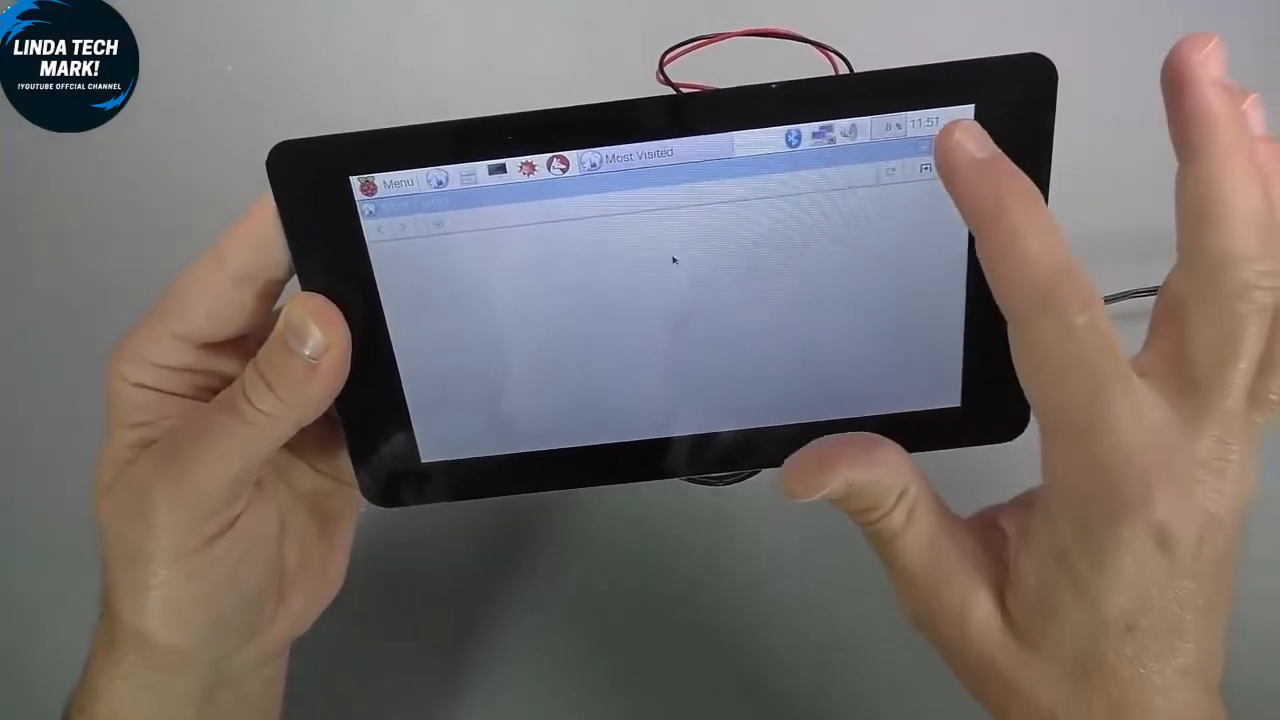
# - Close the web browser window to return to the Raspbian desktop
pyautogui.click(398, 180)
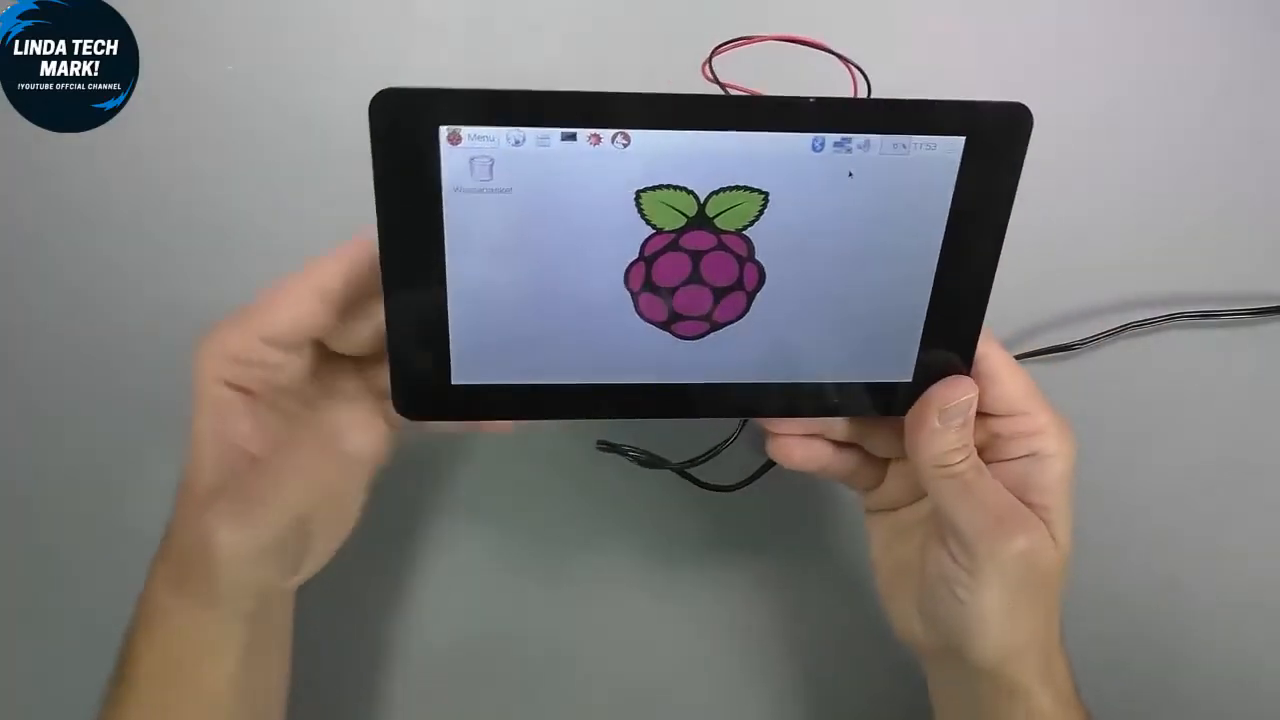
# - Expand the filesystem to fill the card from Raspberry Pi Configuration's System settings
pyautogui.click(480, 138)
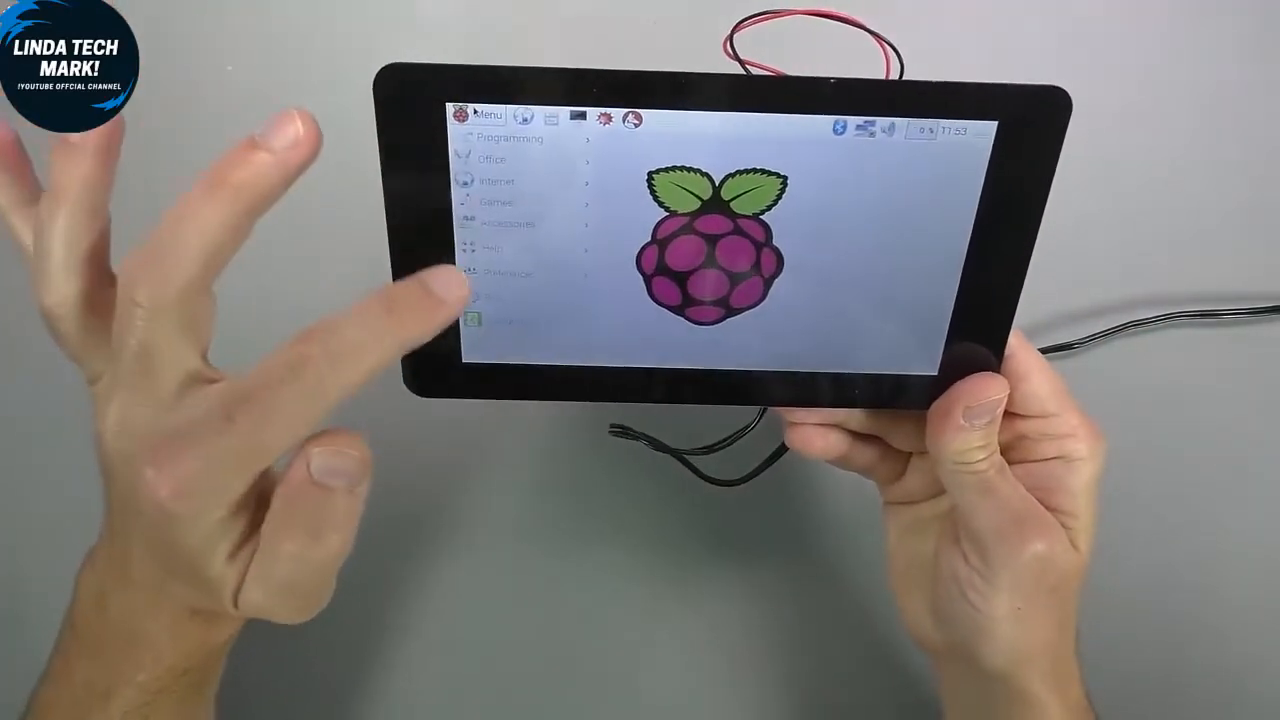
pyautogui.click(504, 274)
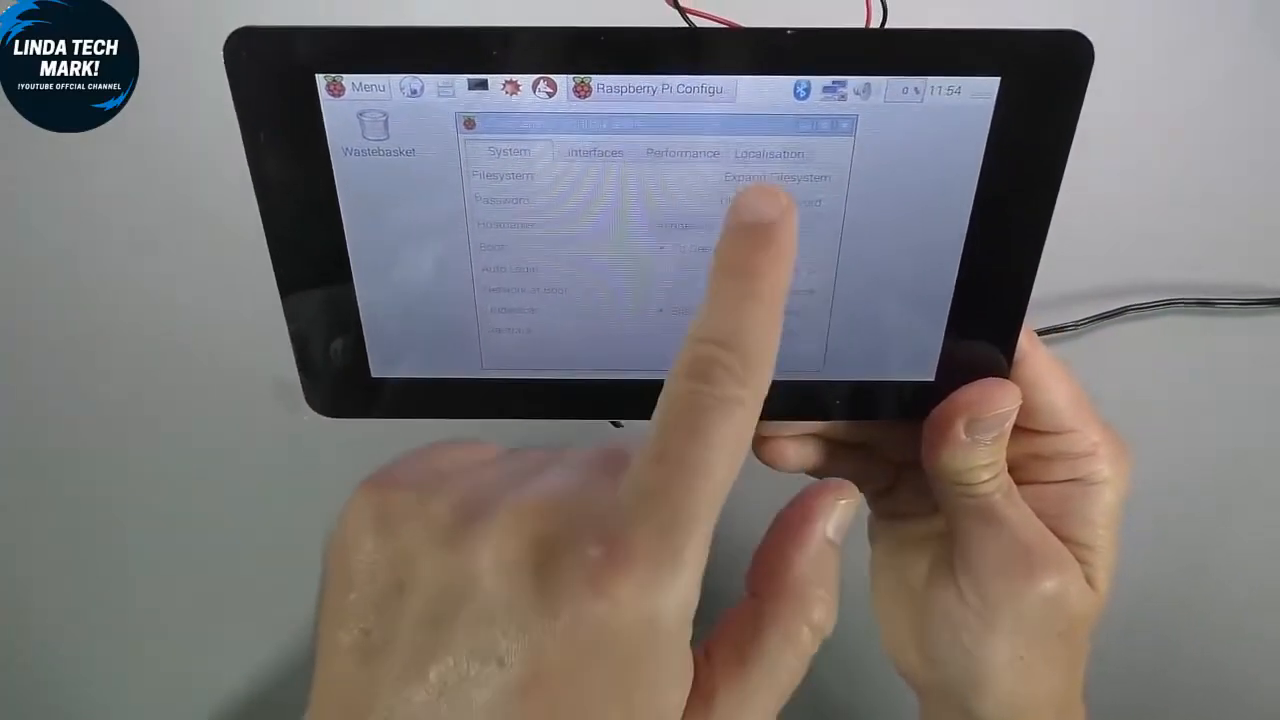
pyautogui.click(778, 176)
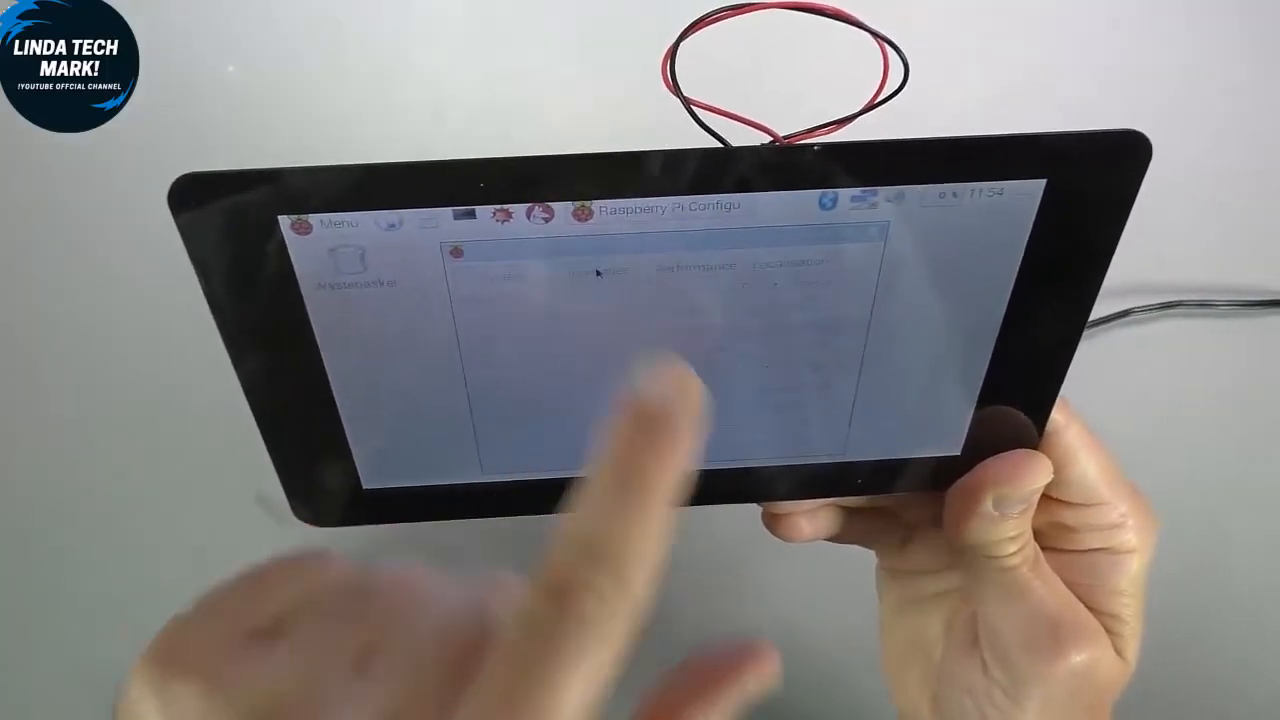
# - Adjust an option in the Raspberry Pi Configuration System and Interfaces settings
pyautogui.click(564, 232)
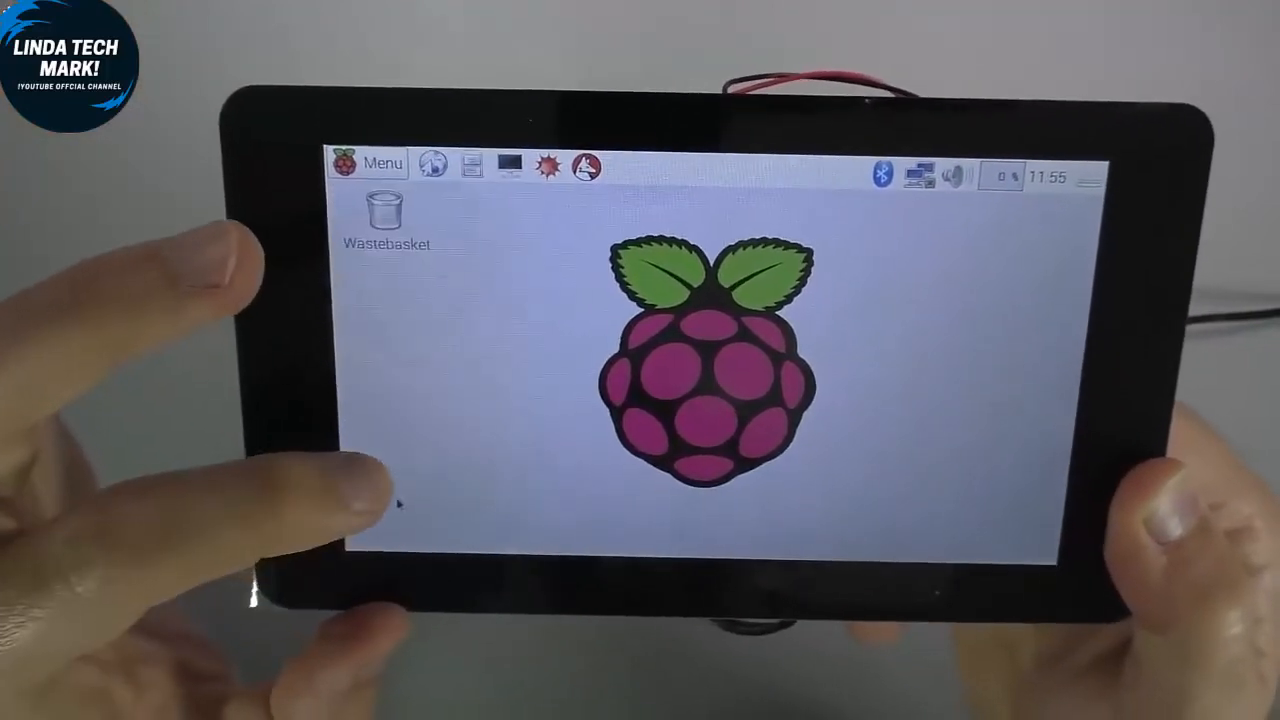
# - Bring up the taskbar's main applications menu listing Programming, Office, Internet and Games
pyautogui.click(378, 164)
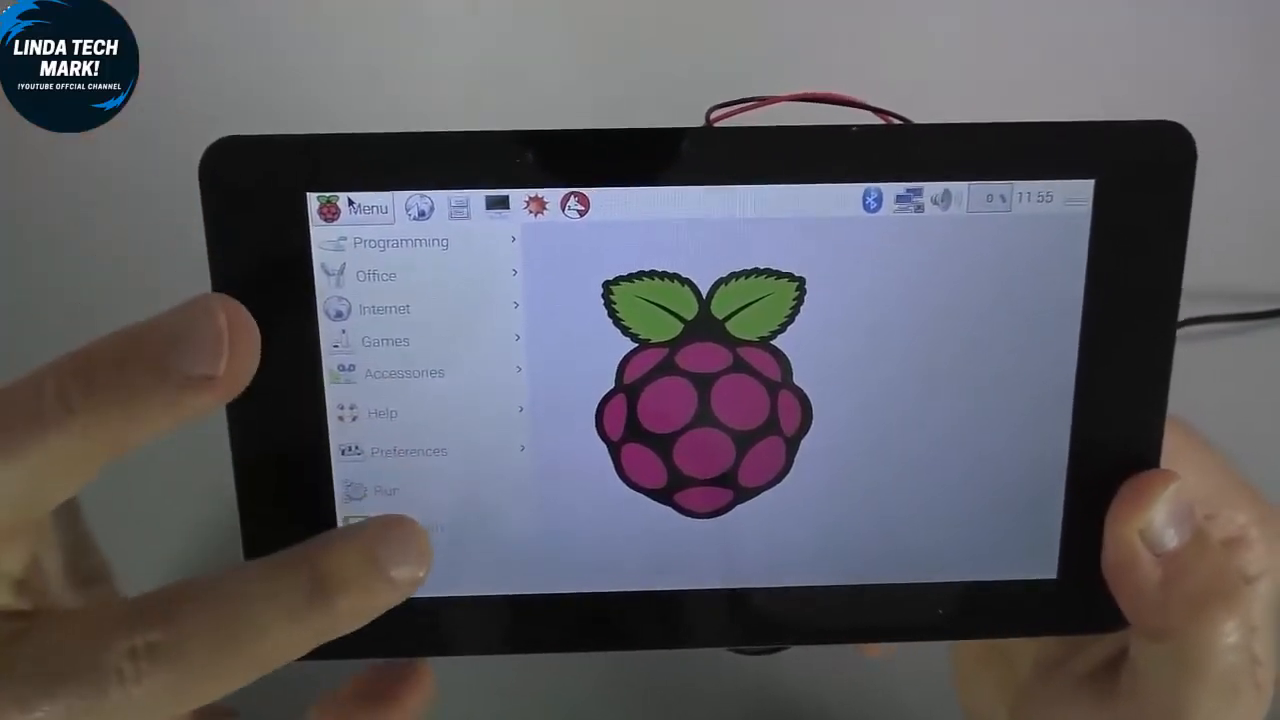